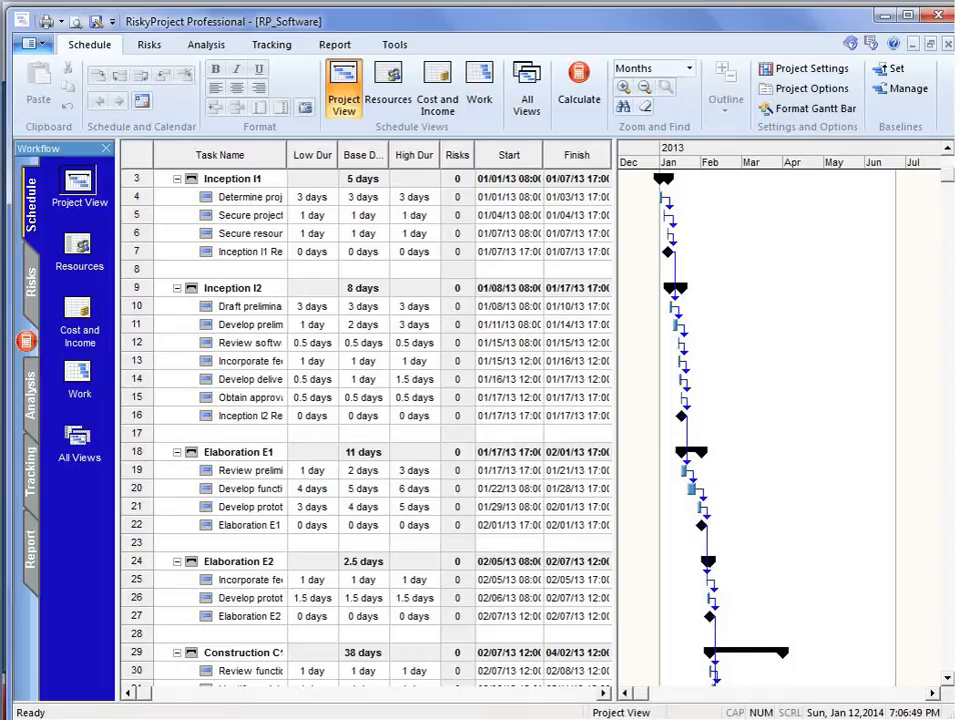
mouse_move(508, 155)
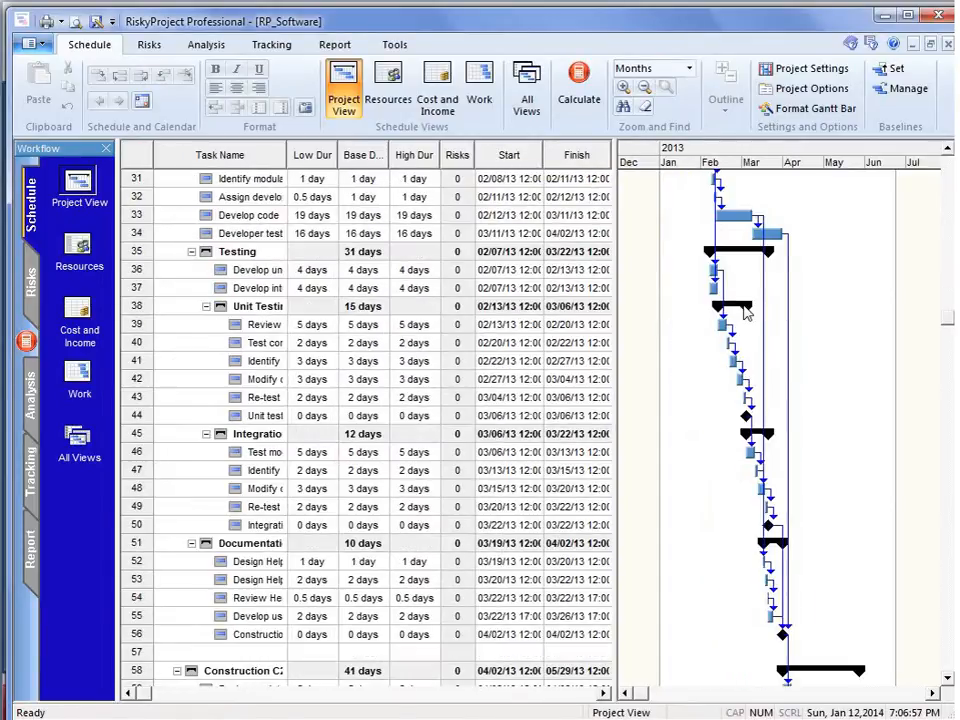
Scroll the task list and show the seven project resources with the manager's peak-units chart.
scroll(down, 3)
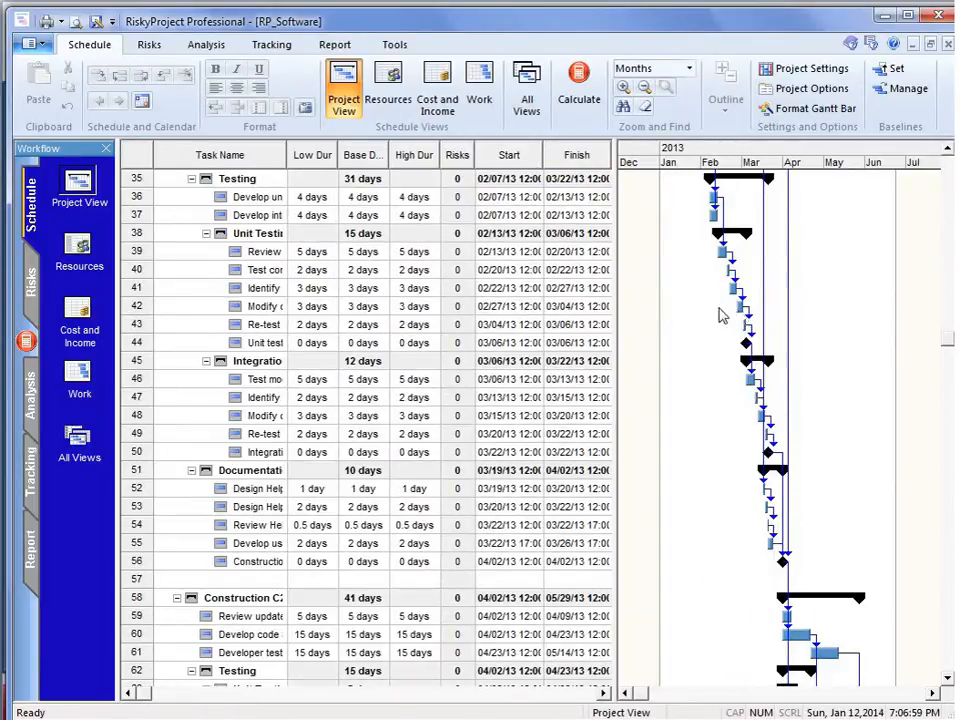
click(388, 85)
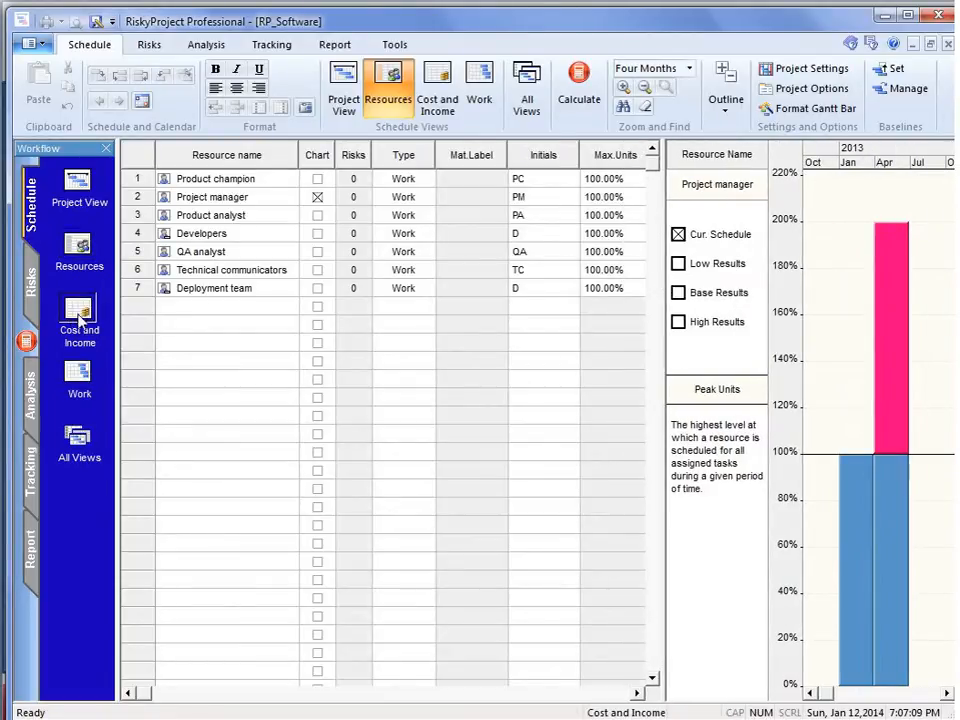
View the cost and income table ($203,600 resource cost), then return to the Gantt schedule.
click(437, 85)
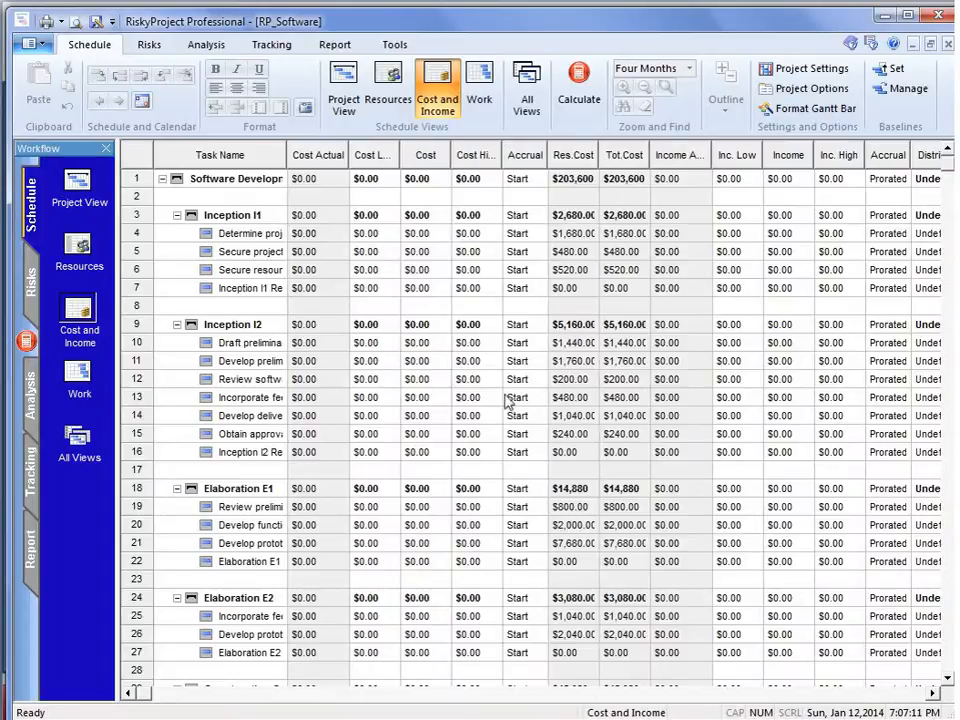
mouse_move(525, 420)
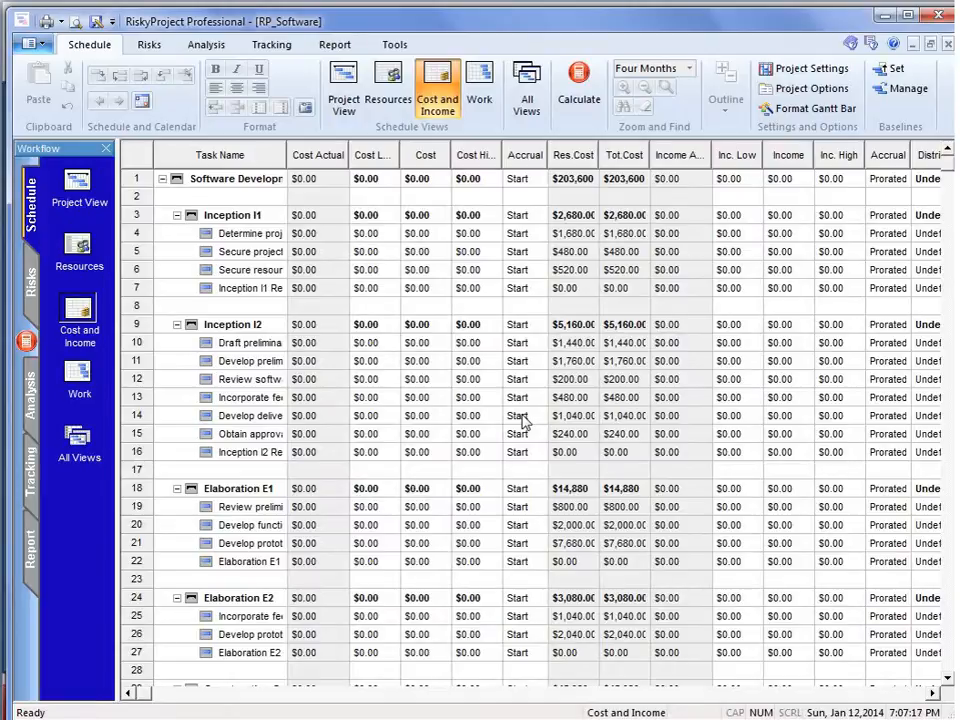
mouse_move(438, 297)
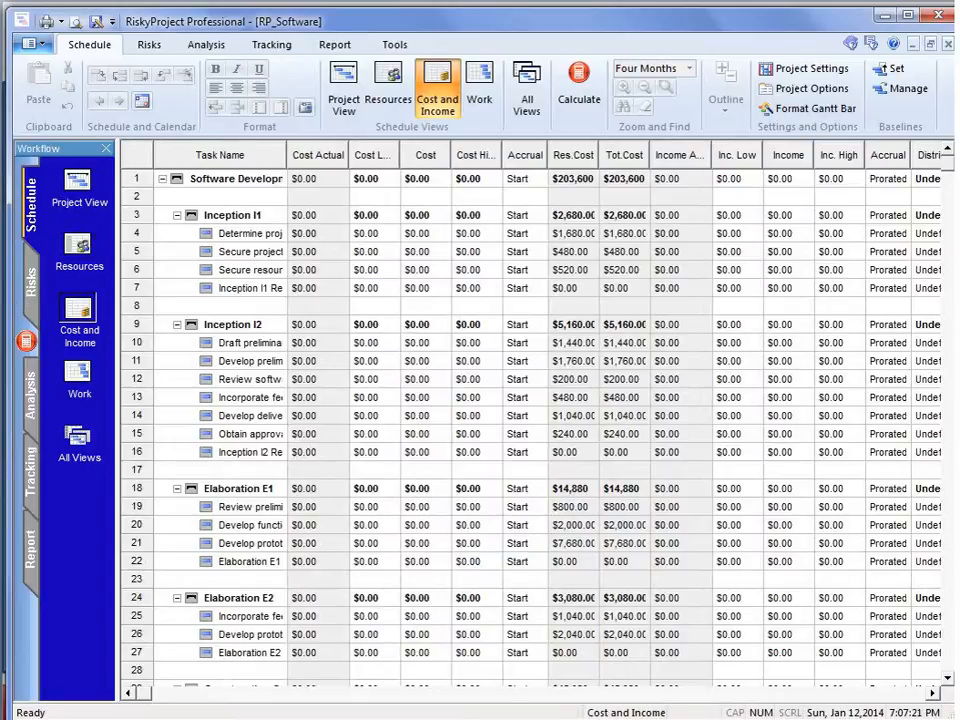
click(343, 85)
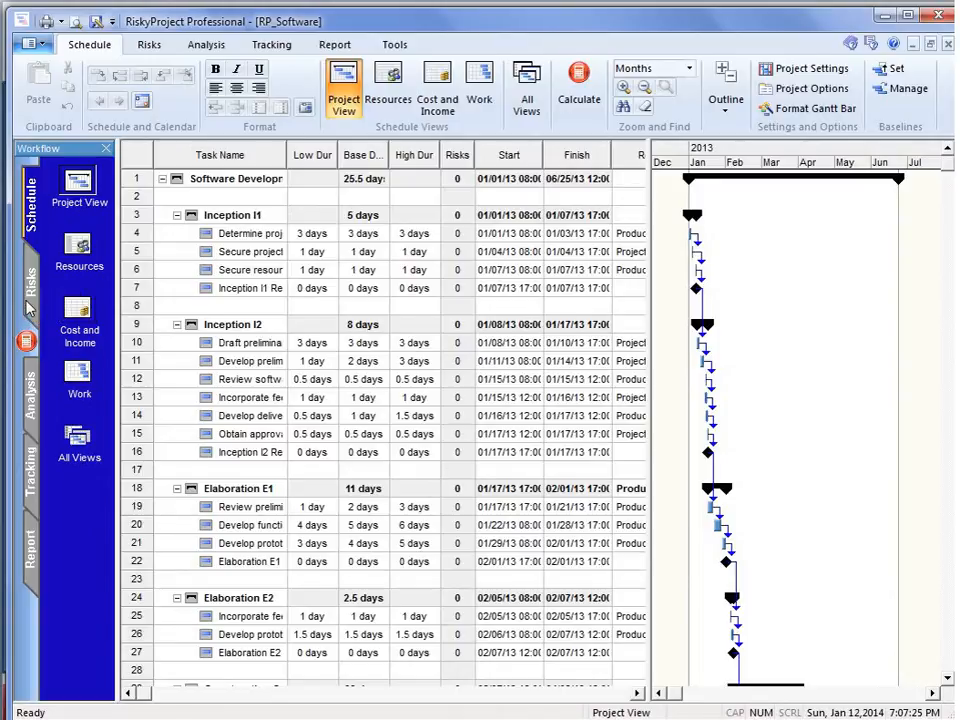
Open the Risk Register listing the unassigned 'New or updated requirements' risk.
click(149, 44)
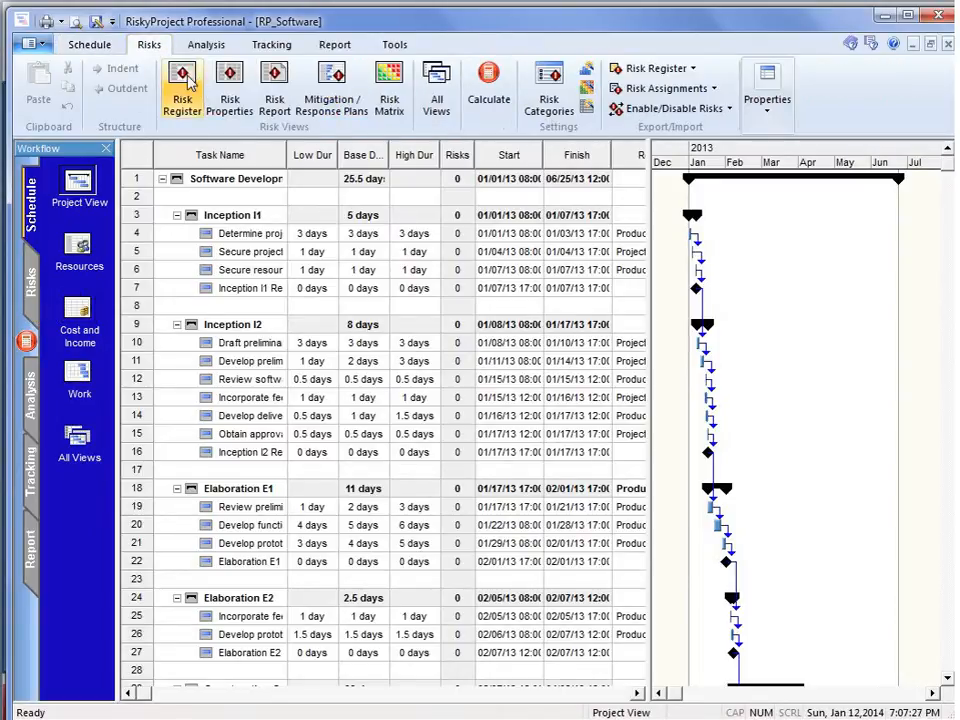
click(182, 85)
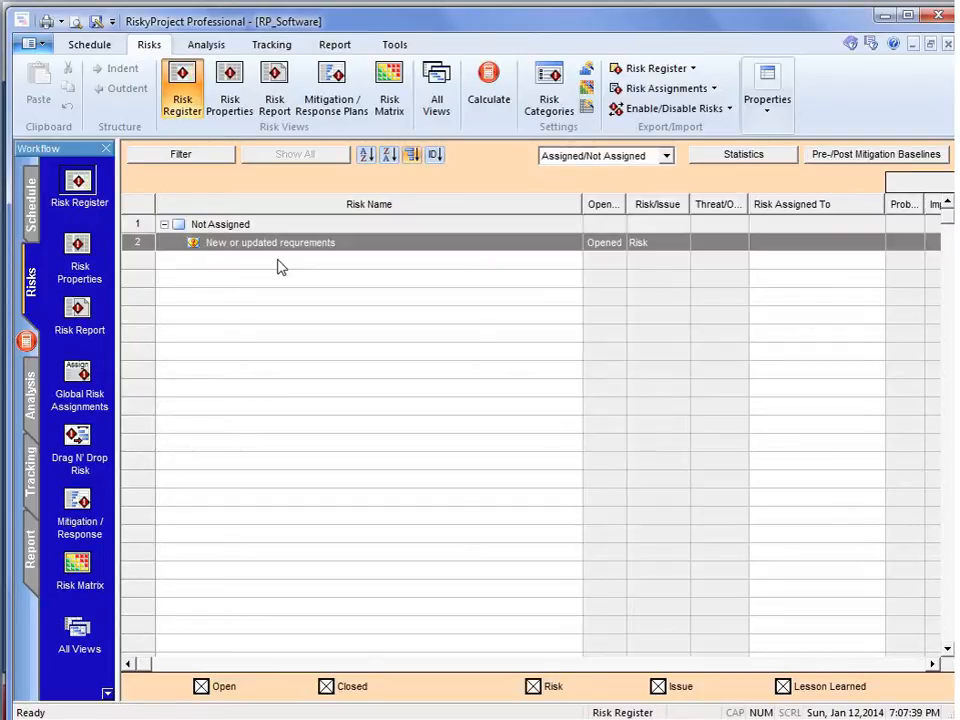
Open the 'New or updated requirements' risk details on its assignment page.
double_click(270, 242)
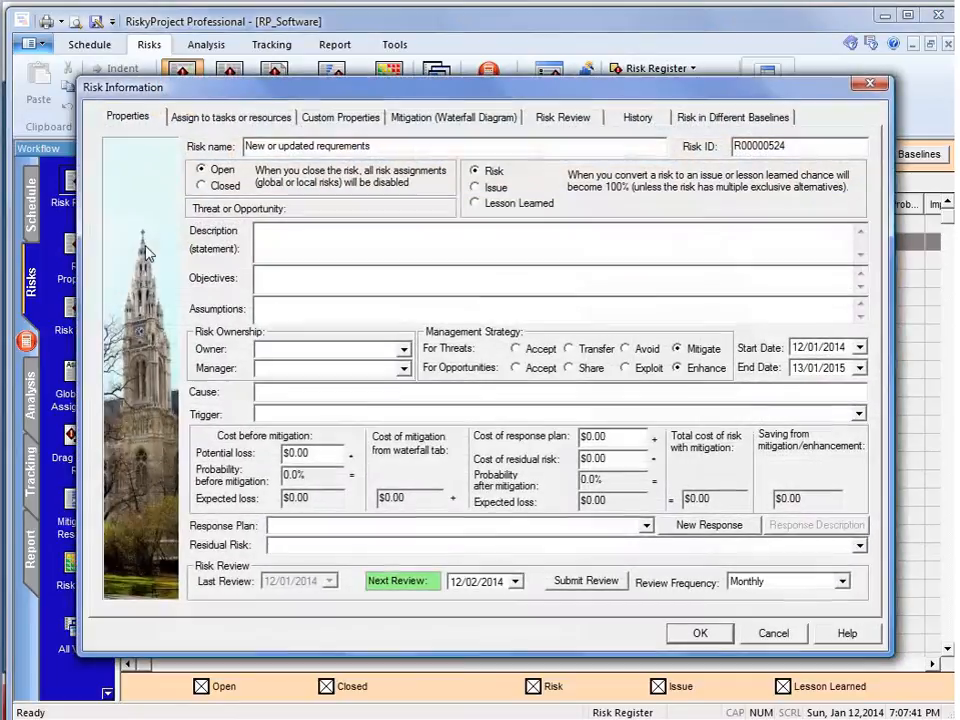
click(231, 117)
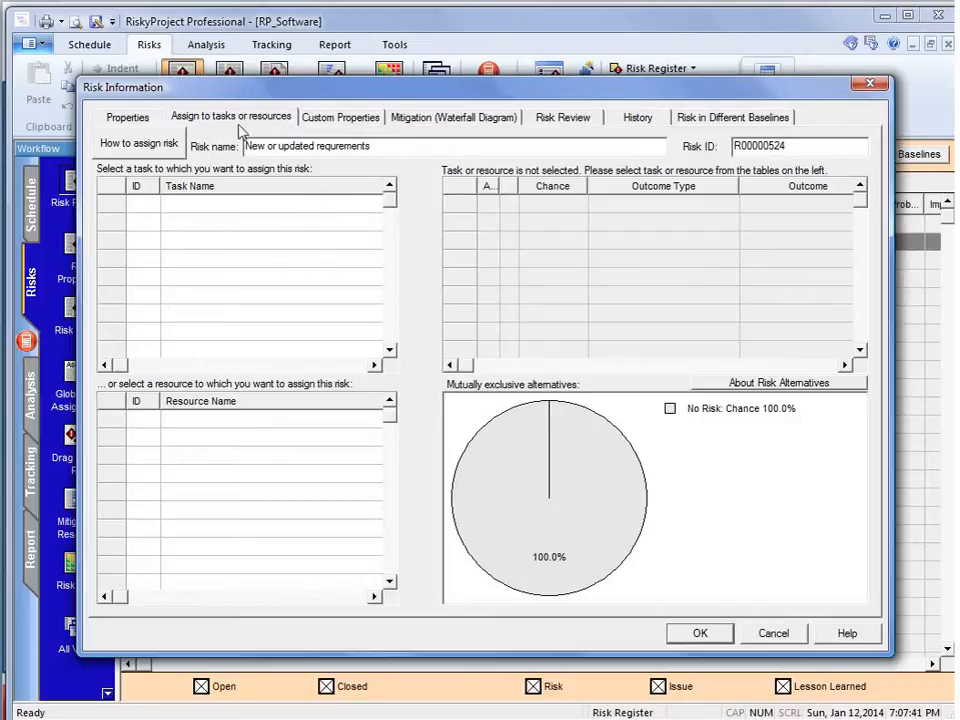
mouse_move(203, 124)
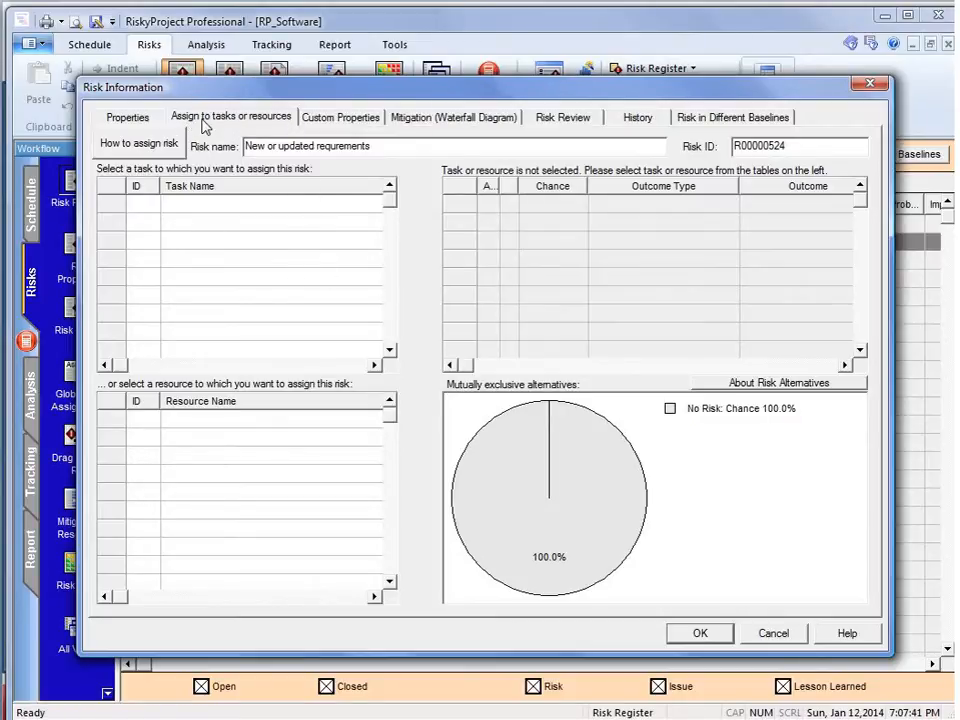
mouse_move(255, 180)
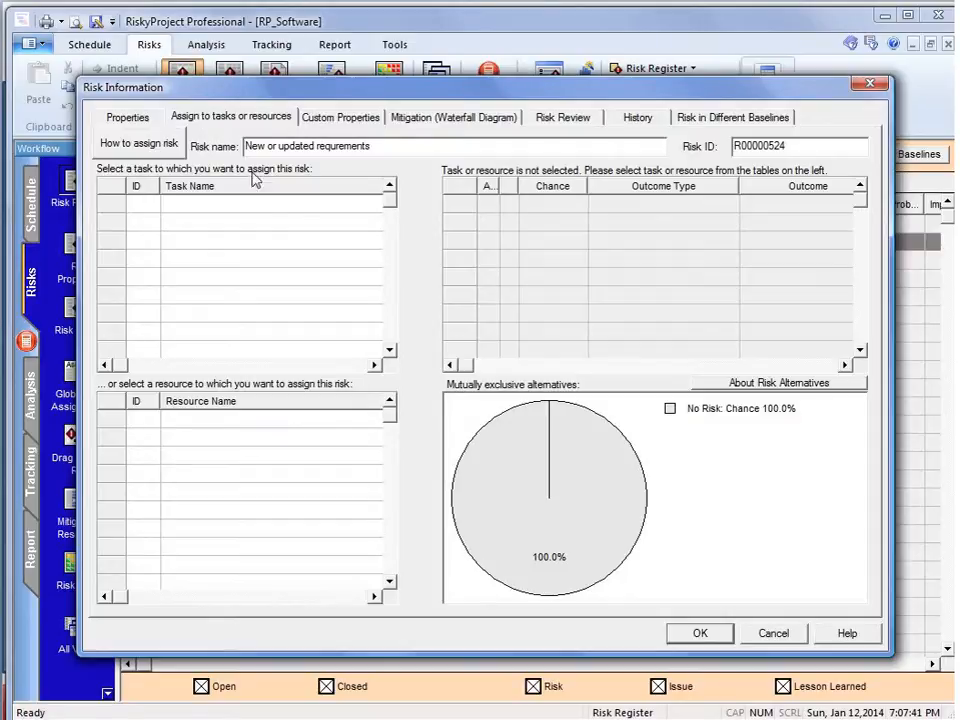
Assign the requirements risk to task 15, 'Obtain approvals to proceed'.
click(375, 204)
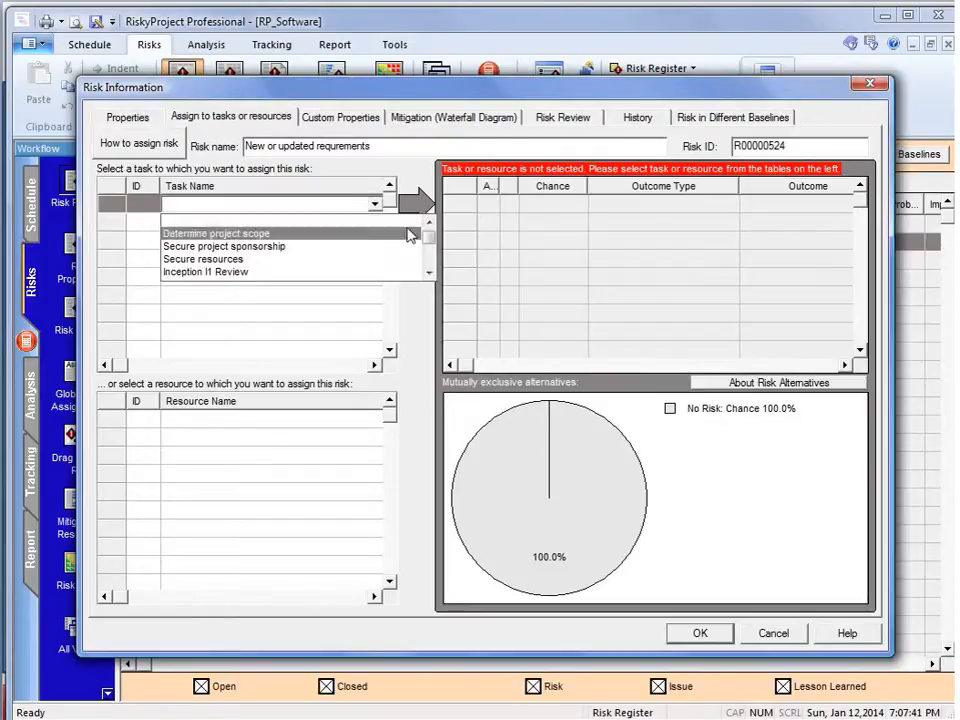
click(428, 265)
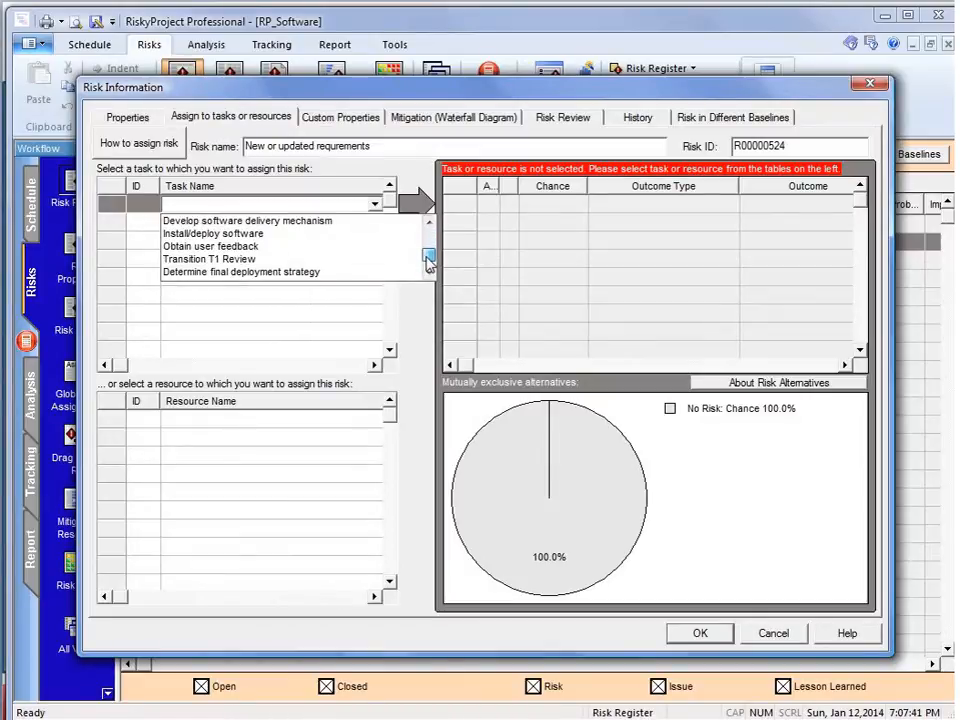
scroll(down, 3)
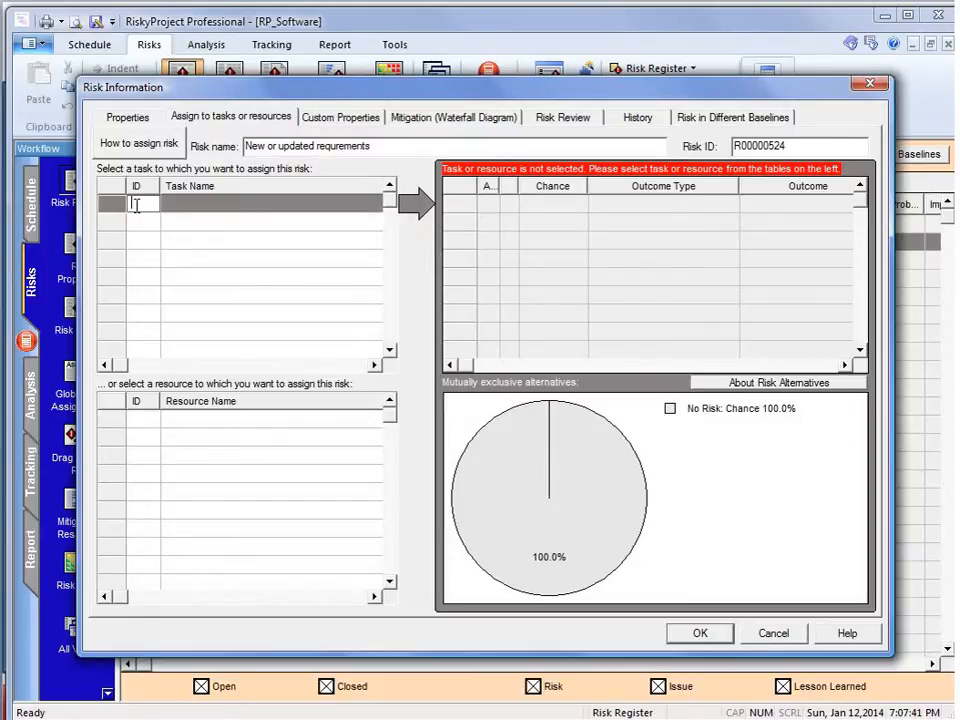
text(15)
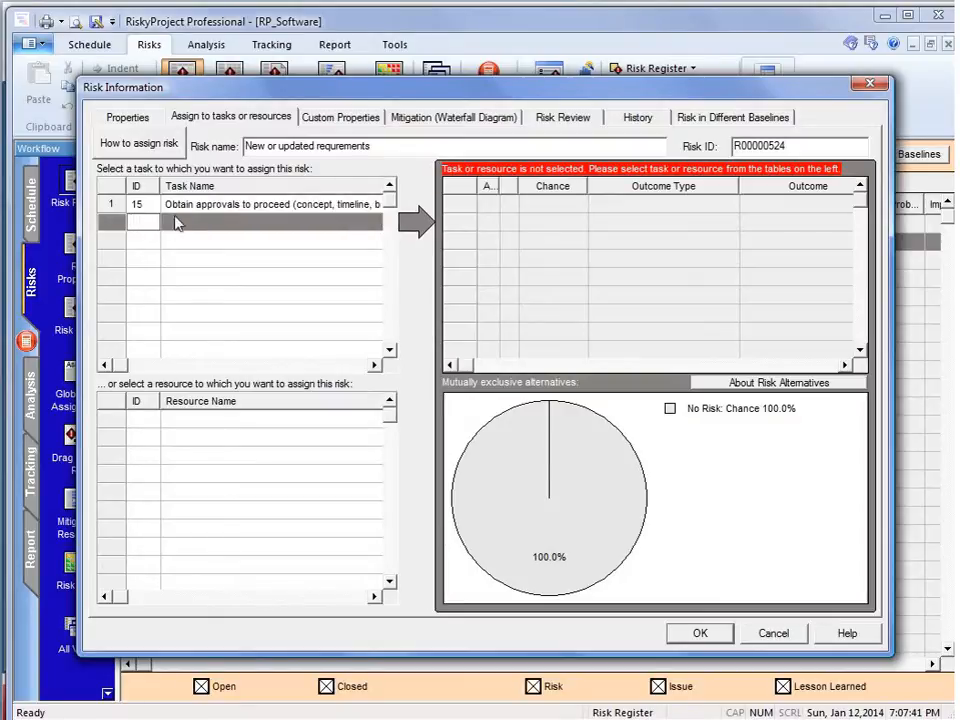
click(270, 203)
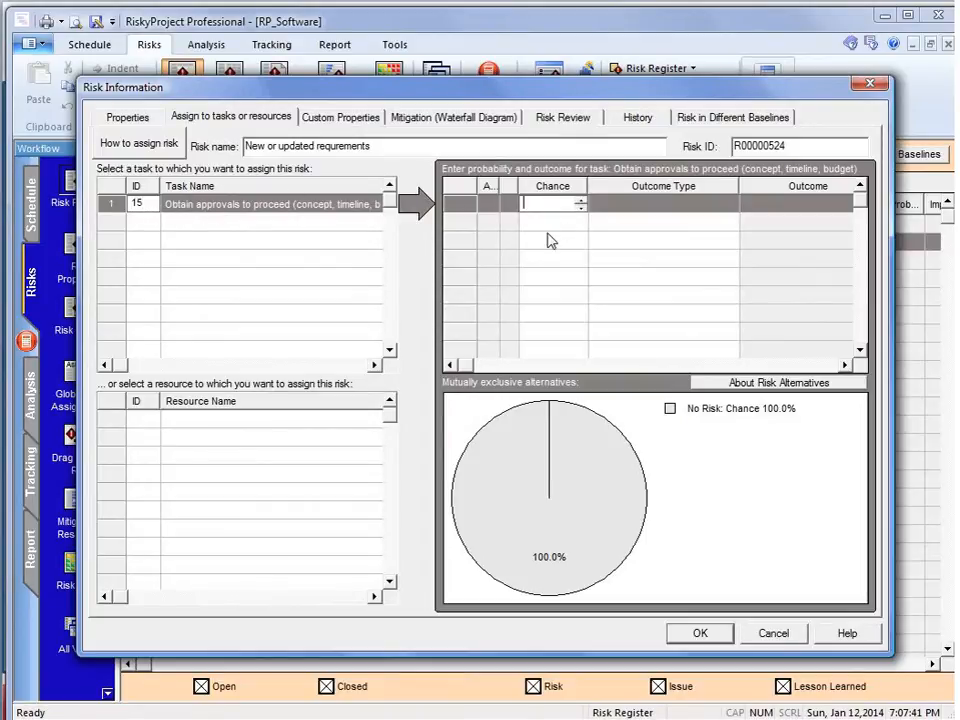
mouse_move(535, 242)
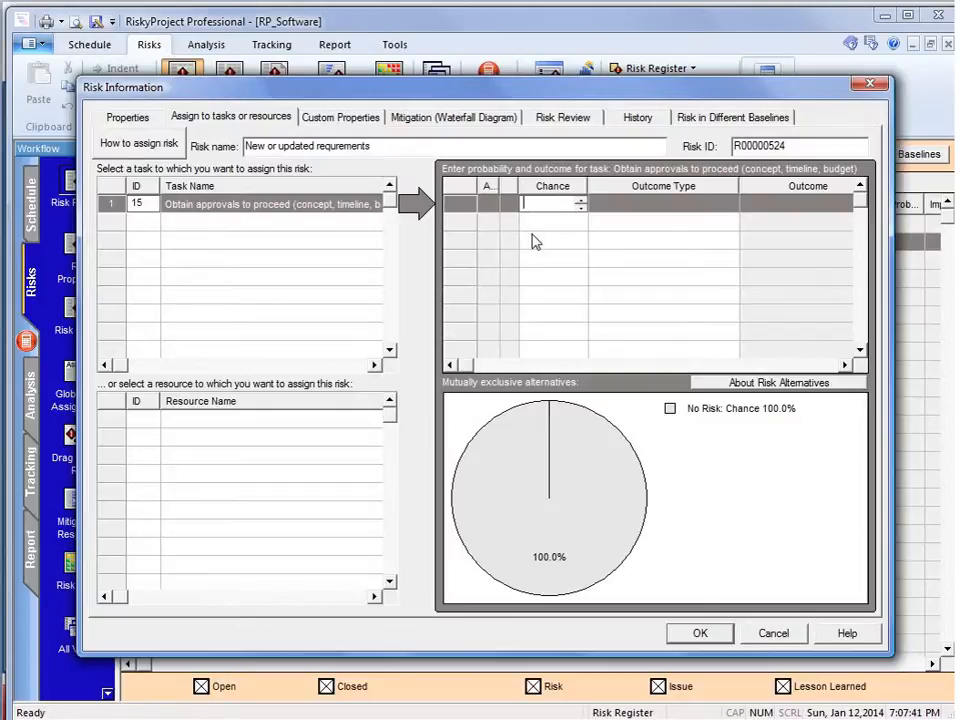
Give task 15's requirements risk a 50% chance of 20% relative delay and save.
text(5)
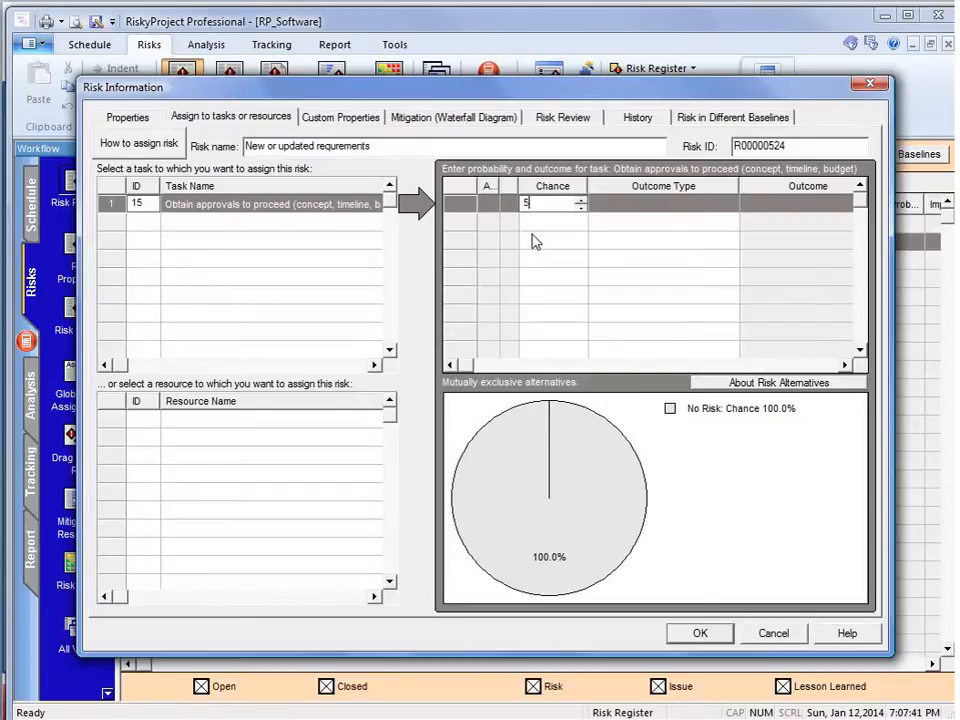
click(729, 204)
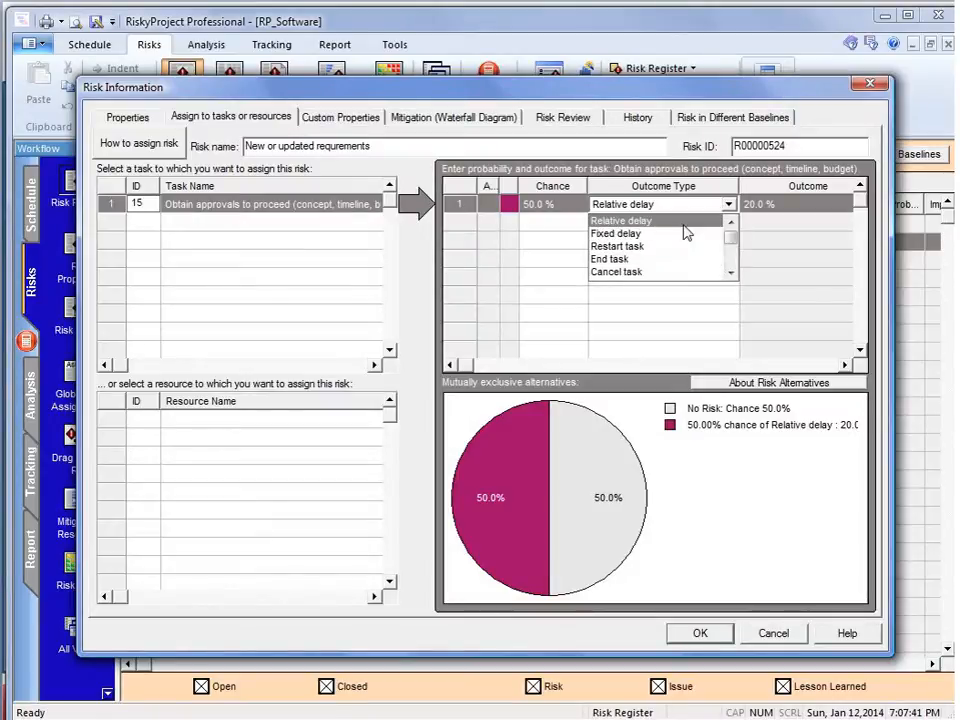
click(621, 220)
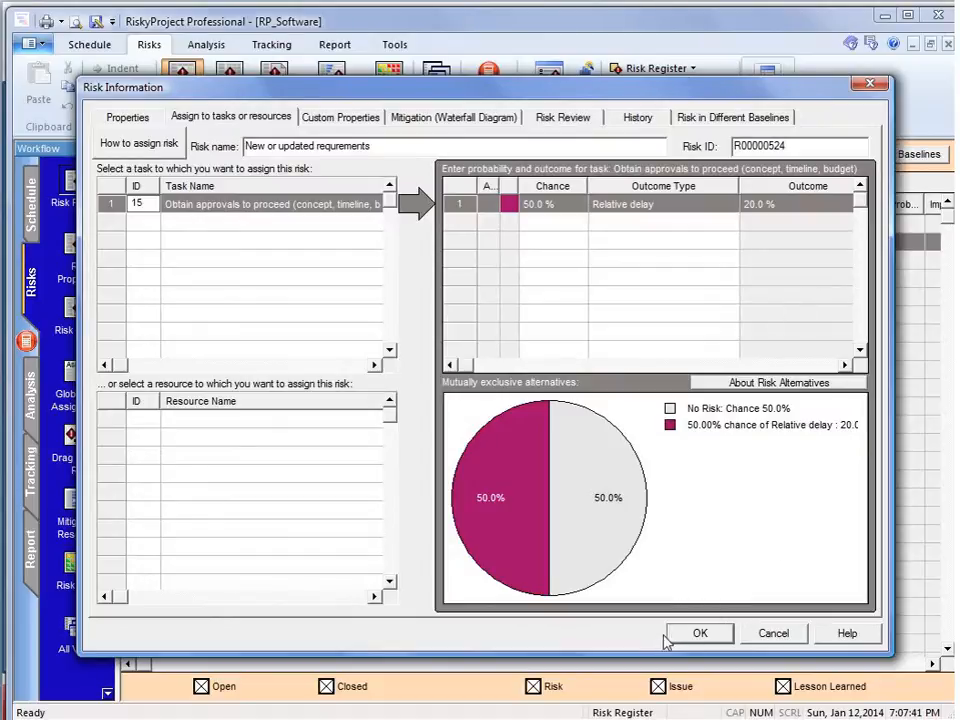
click(700, 632)
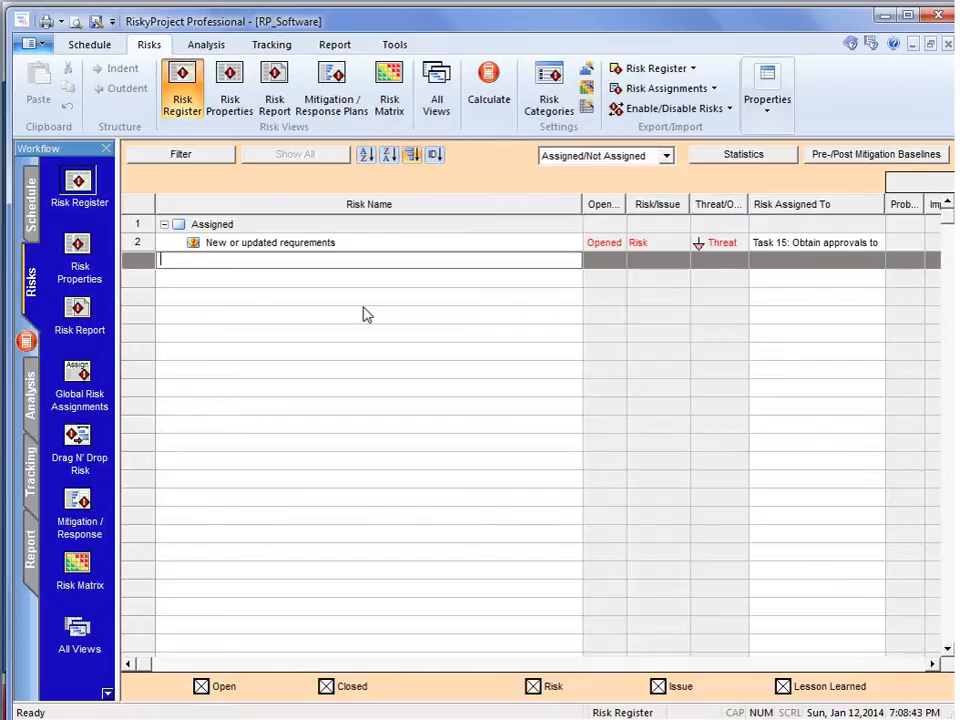
Add an unassigned 'resource availability' risk to the register.
text(resource availability)
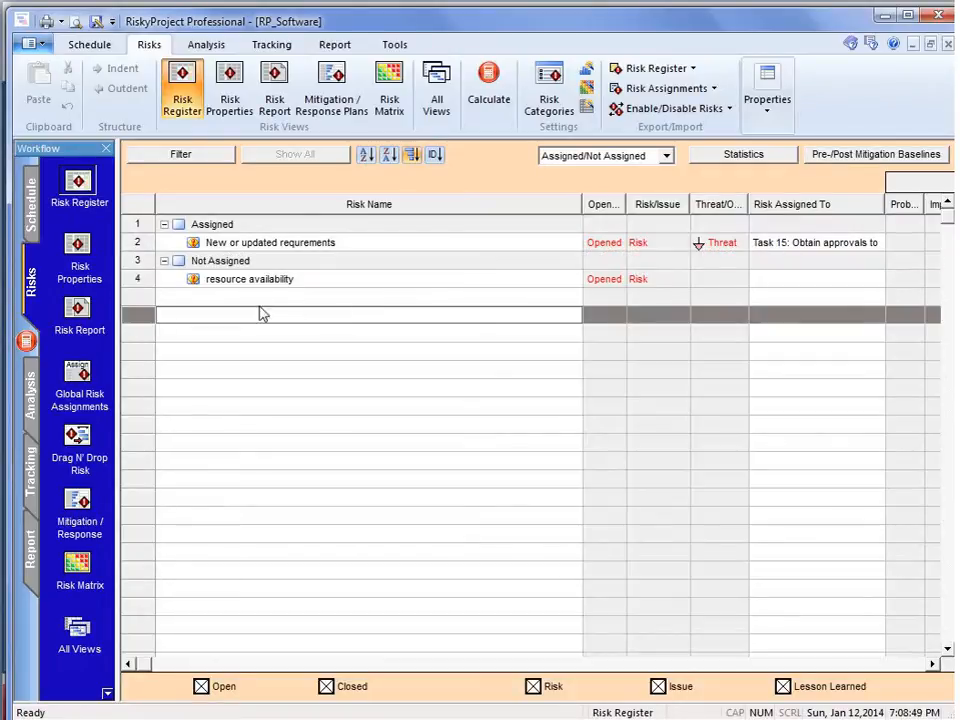
Assign 'resource availability' to Product analyst with 35% chance of 50% relative delay.
double_click(249, 278)
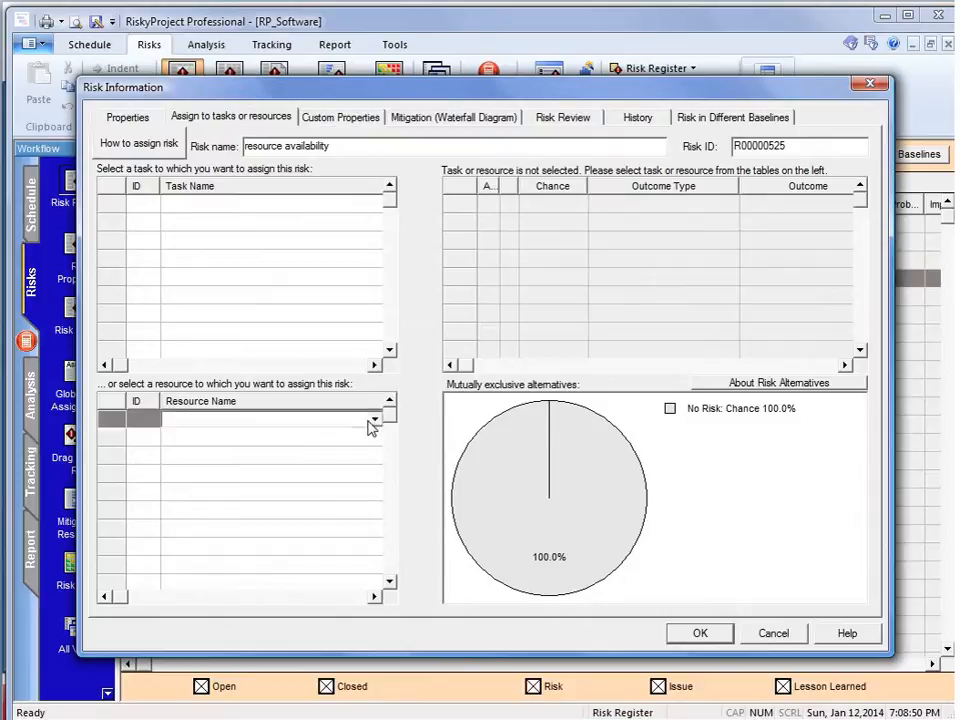
click(377, 419)
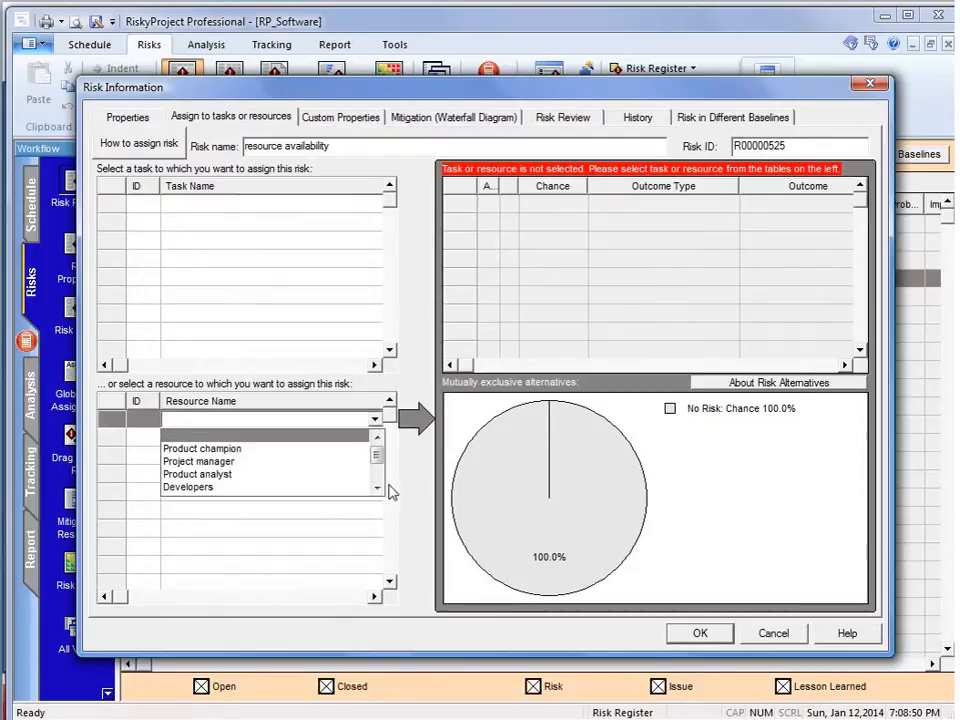
click(197, 473)
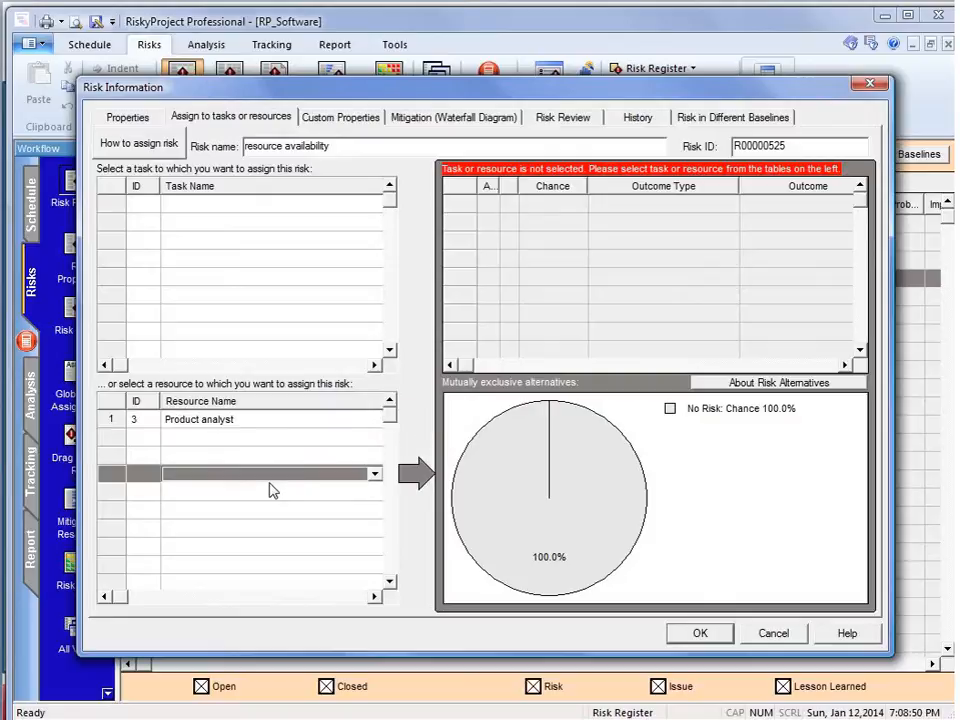
mouse_move(137, 434)
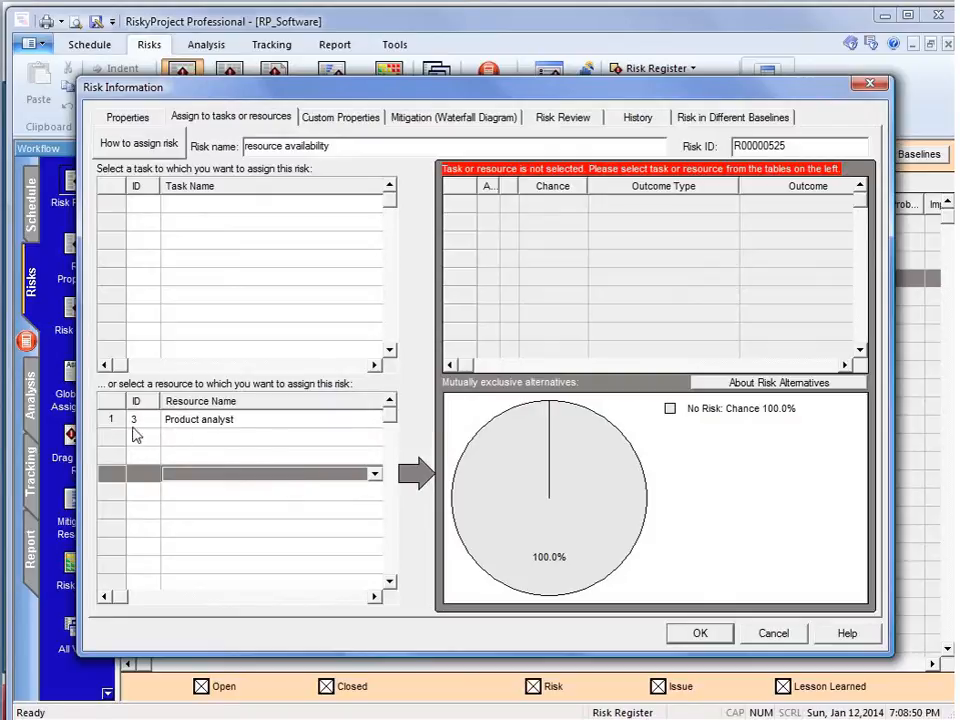
click(198, 419)
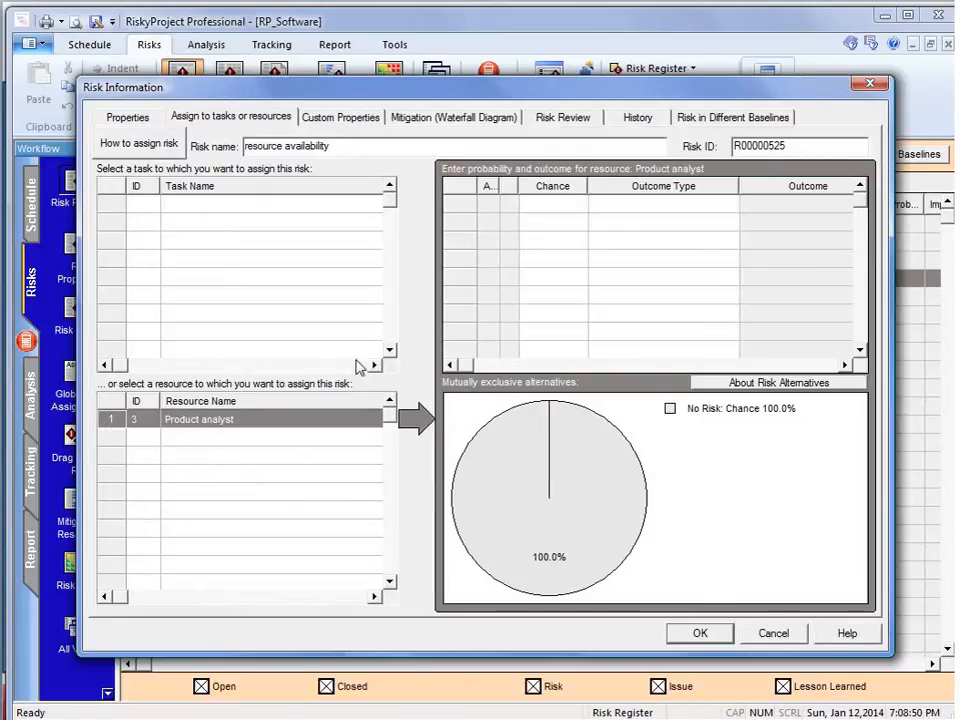
click(552, 203)
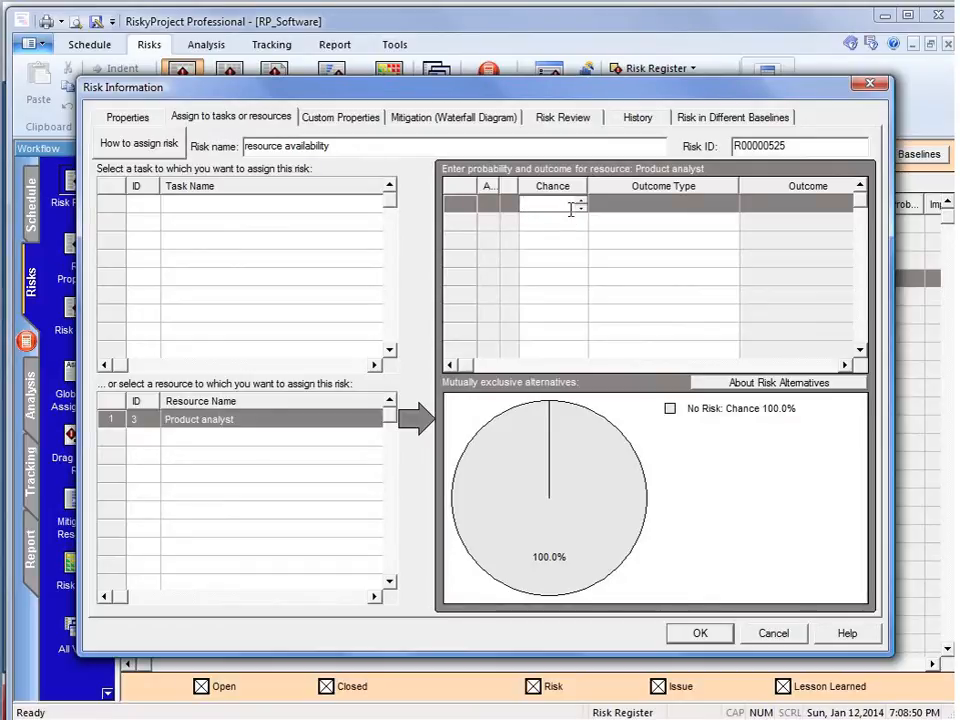
text(35)
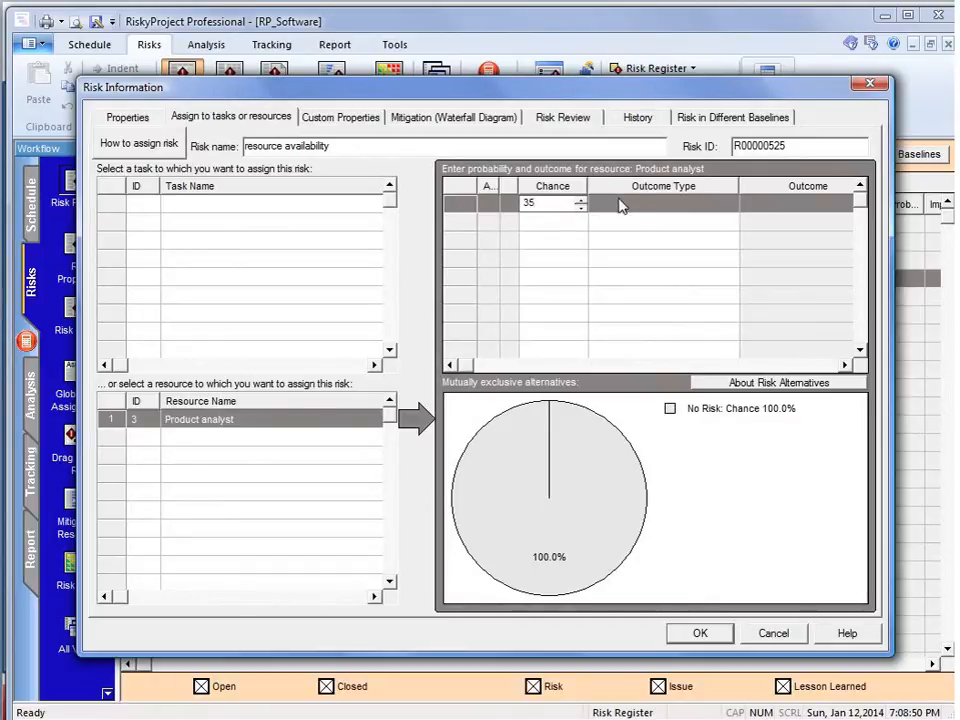
click(729, 204)
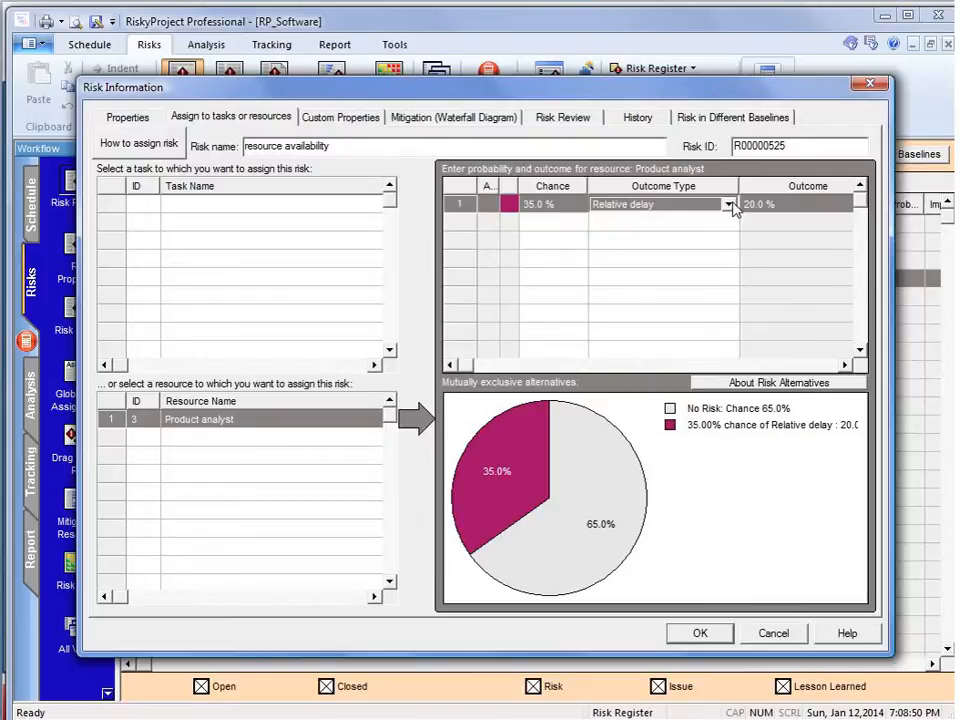
click(800, 204)
text(50)
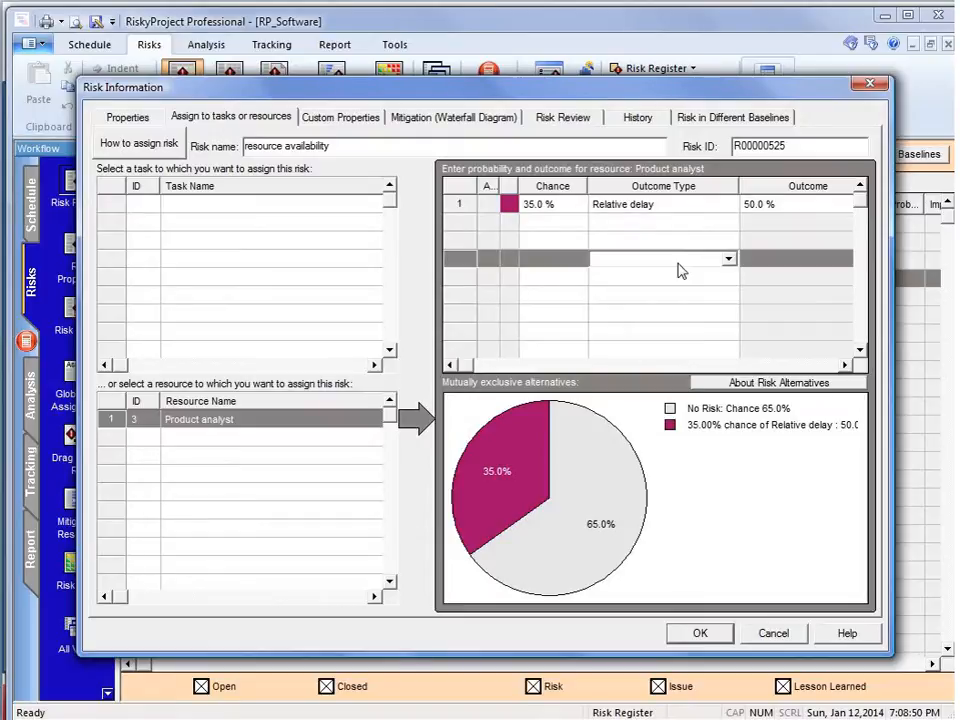
mouse_move(705, 672)
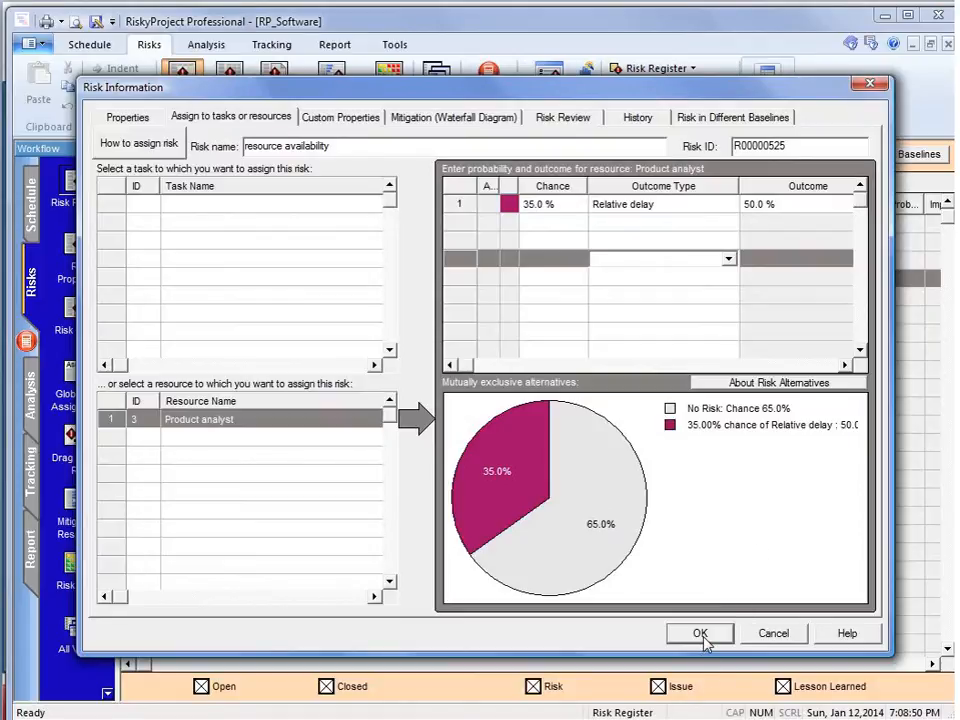
click(700, 633)
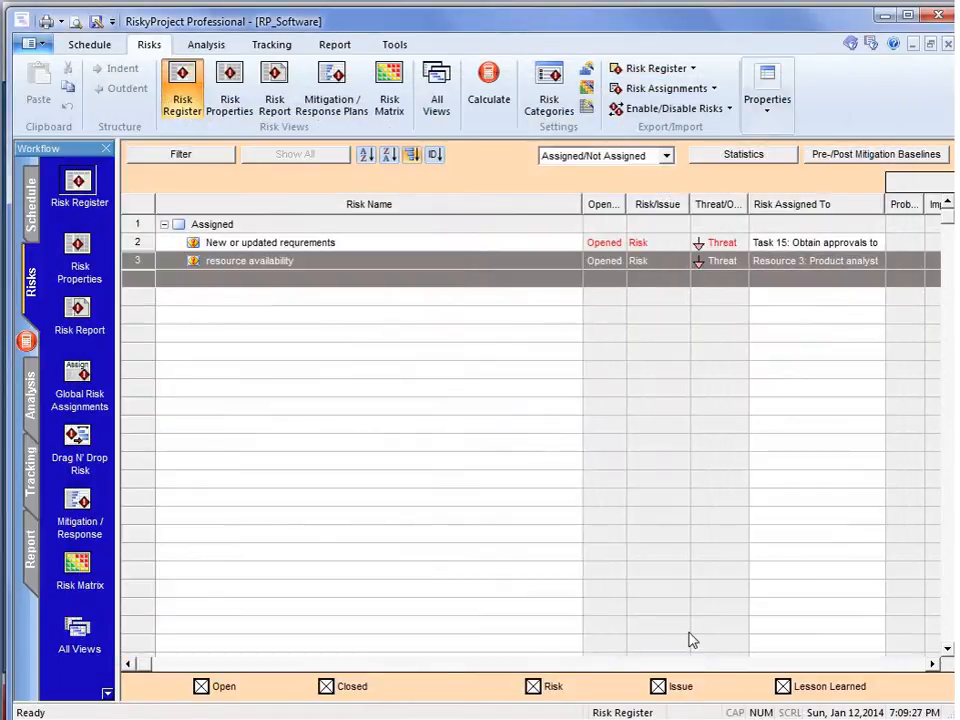
mouse_move(150, 190)
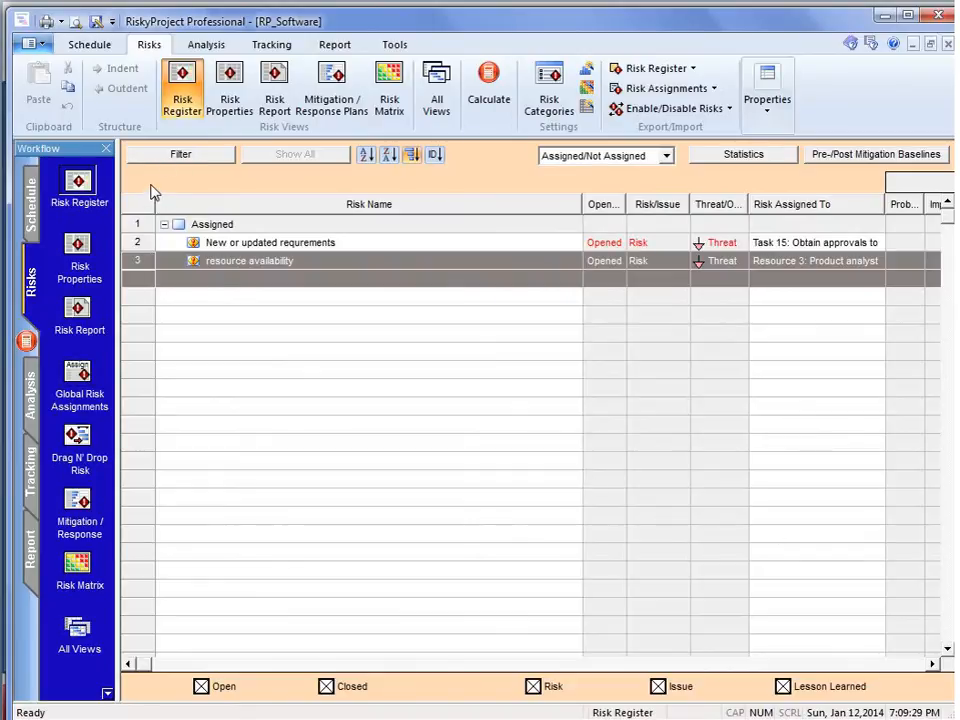
mouse_move(79, 243)
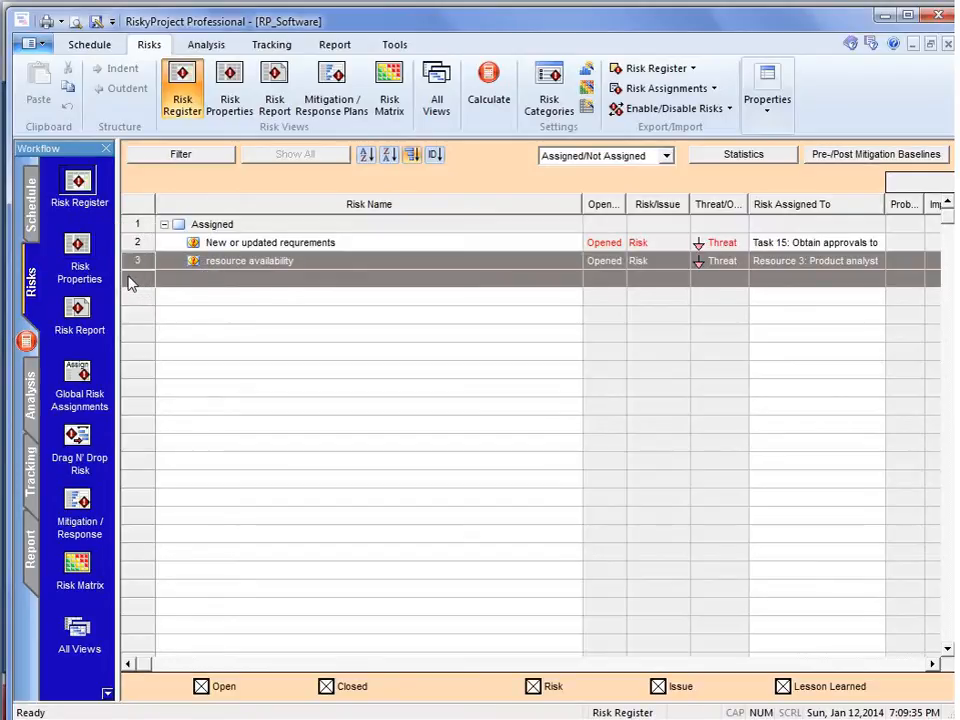
mouse_move(166, 293)
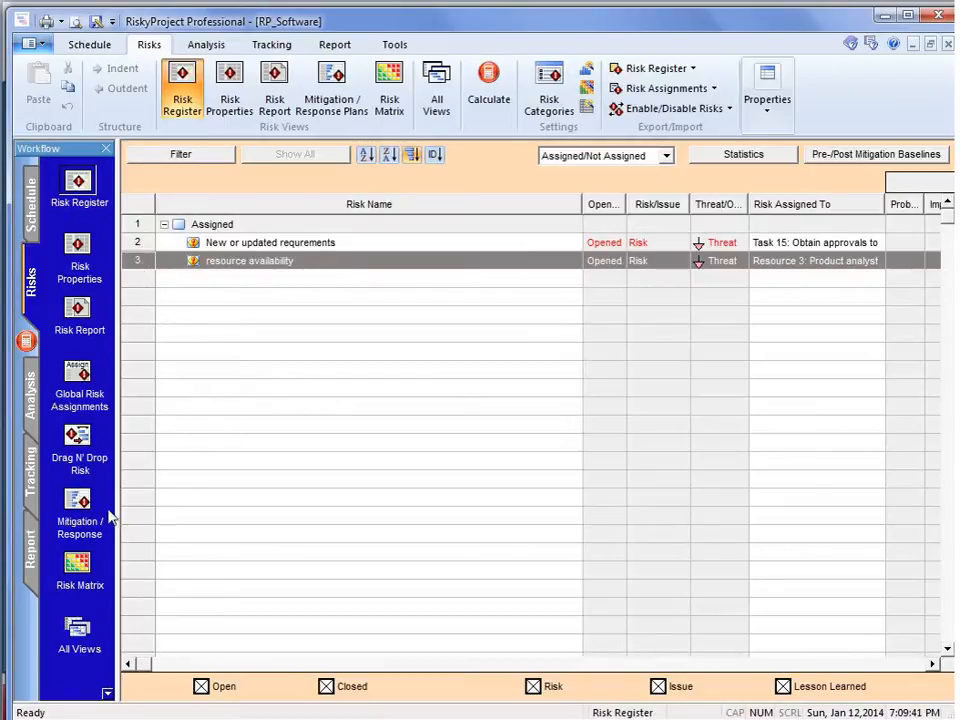
click(79, 440)
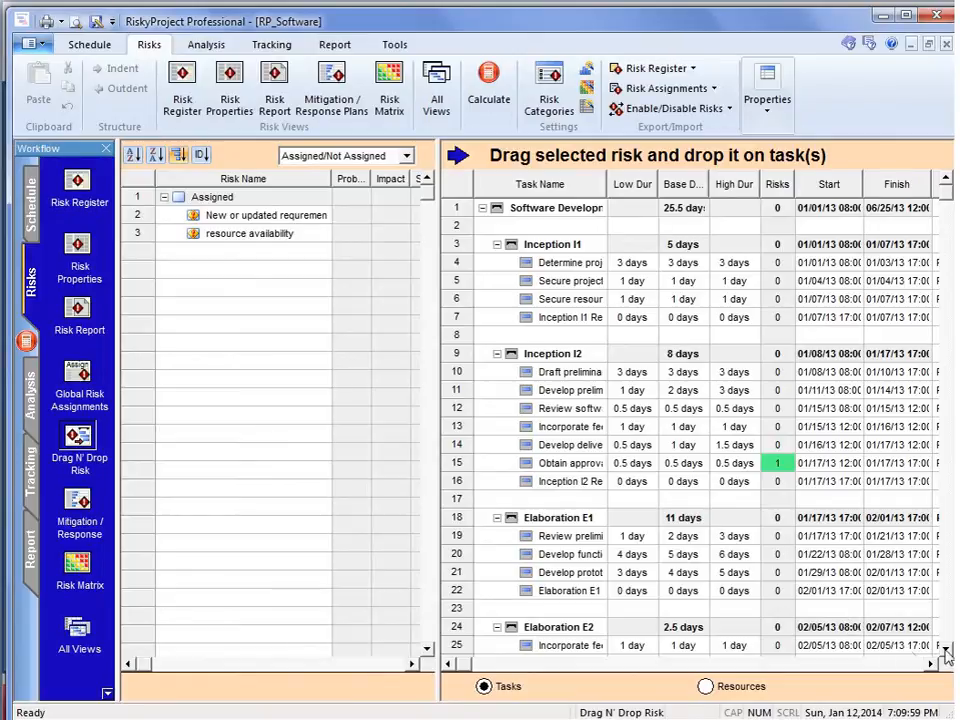
Scroll the drag-and-drop task table down to the Construction C1 tasks.
scroll(down, 3)
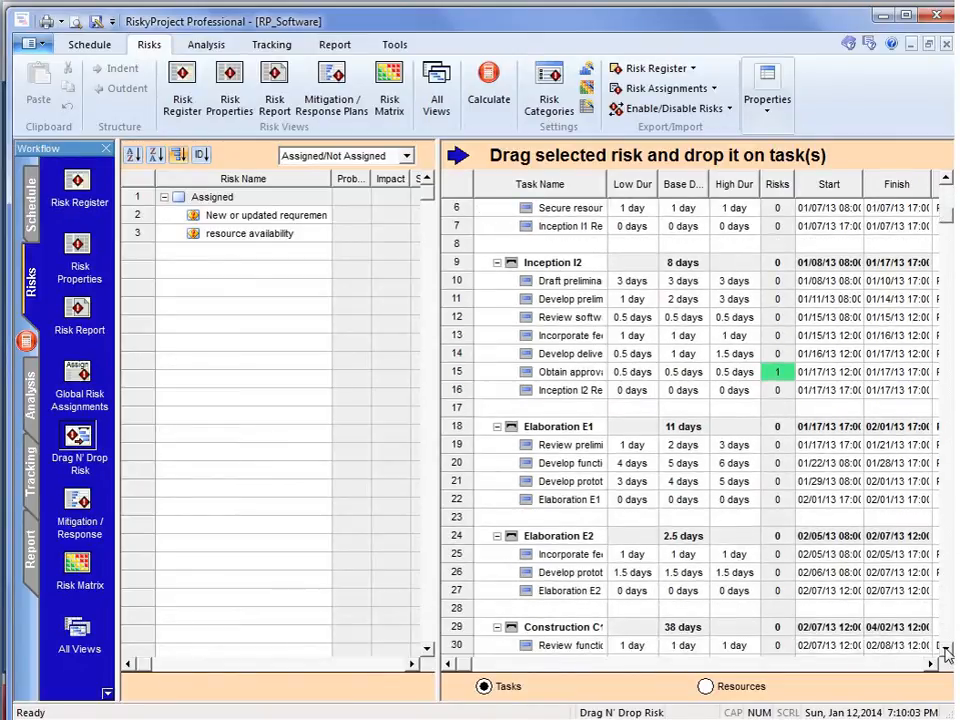
scroll(down, 3)
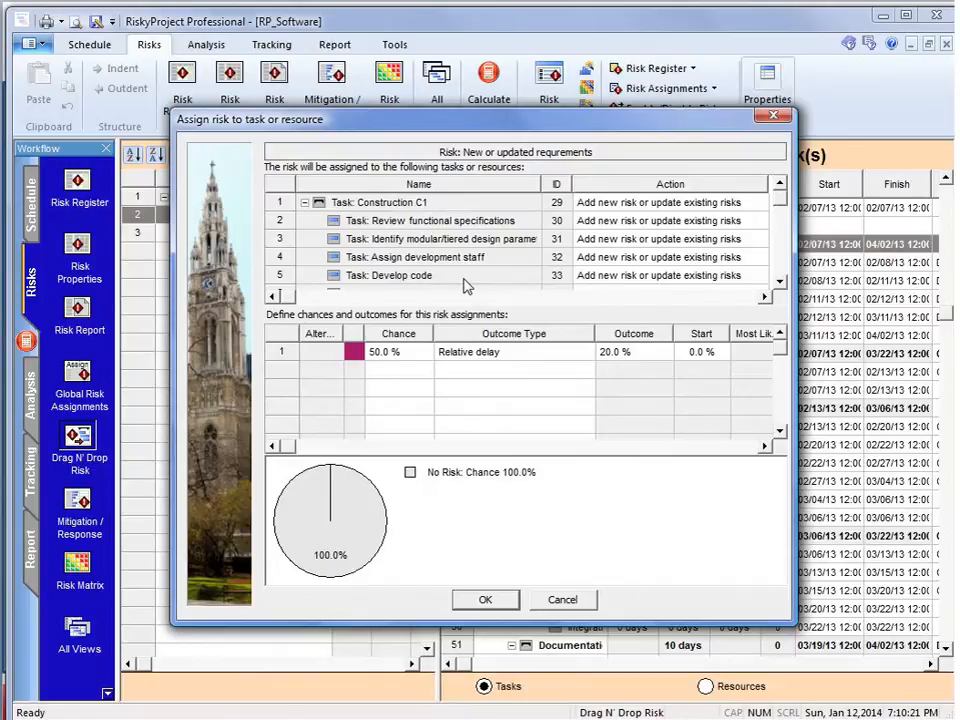
mouse_move(474, 463)
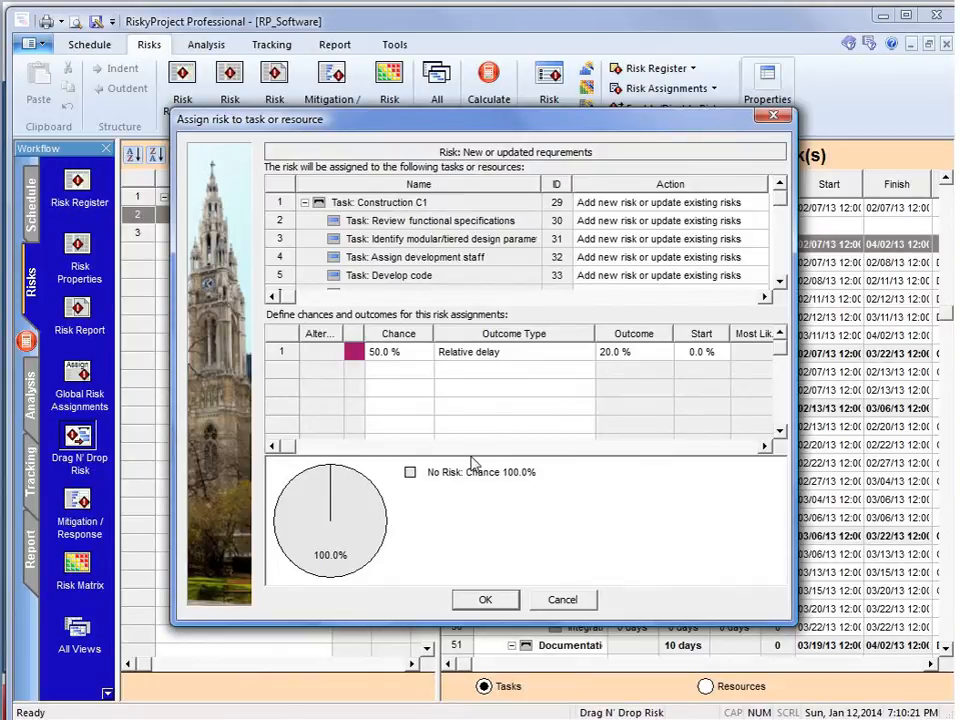
mouse_move(455, 404)
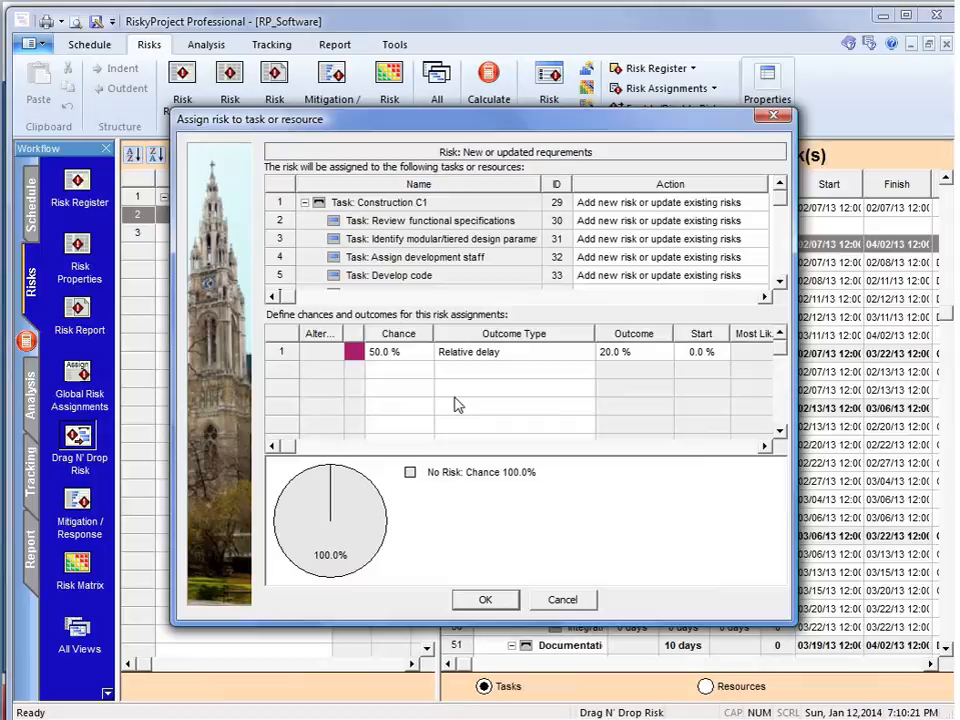
mouse_move(453, 414)
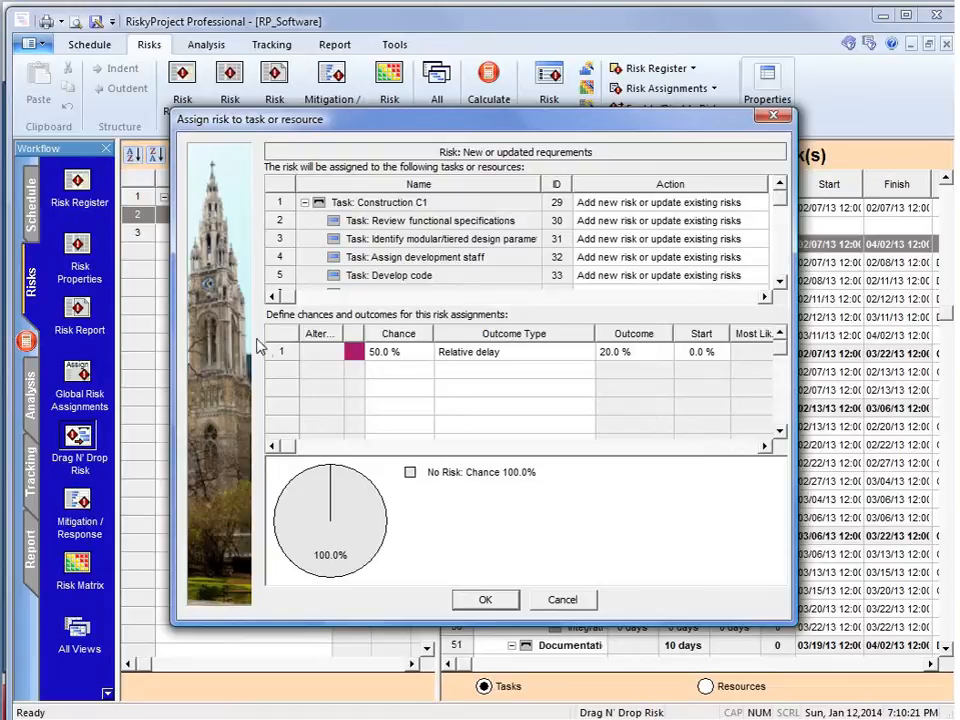
mouse_move(414, 408)
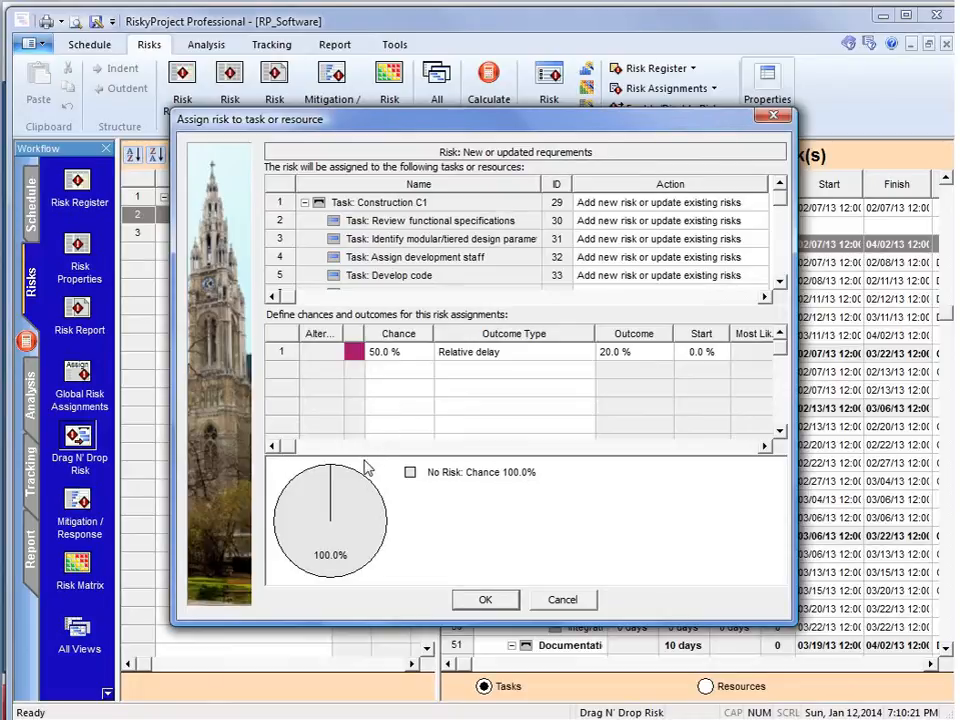
mouse_move(489, 404)
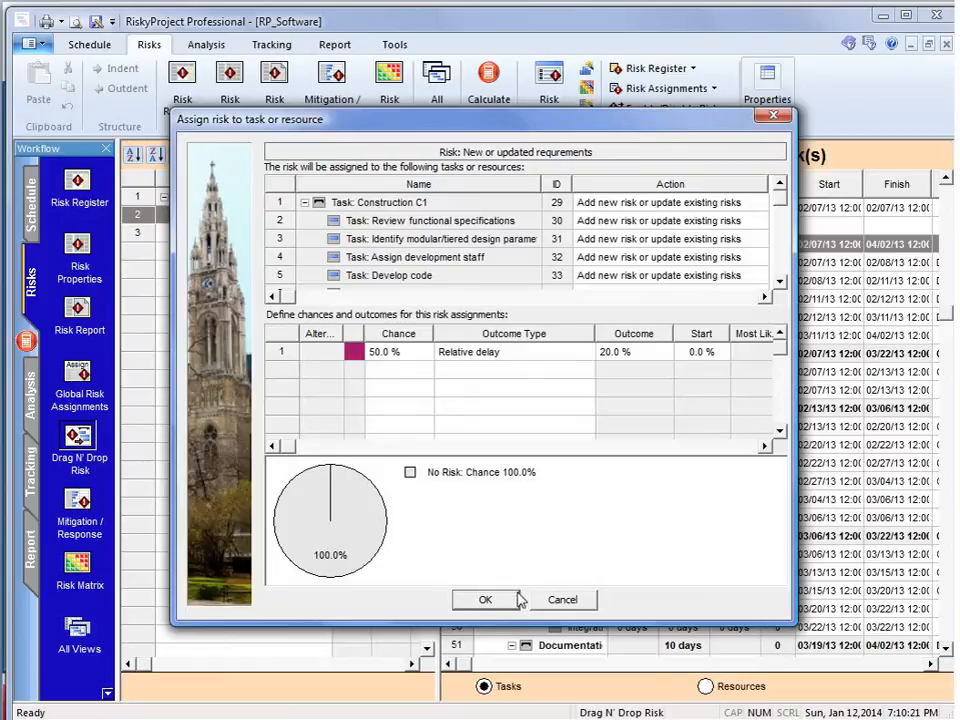
Confirm the requirements risk on Construction C1 subtasks with 50% chance of 20% delay.
click(485, 599)
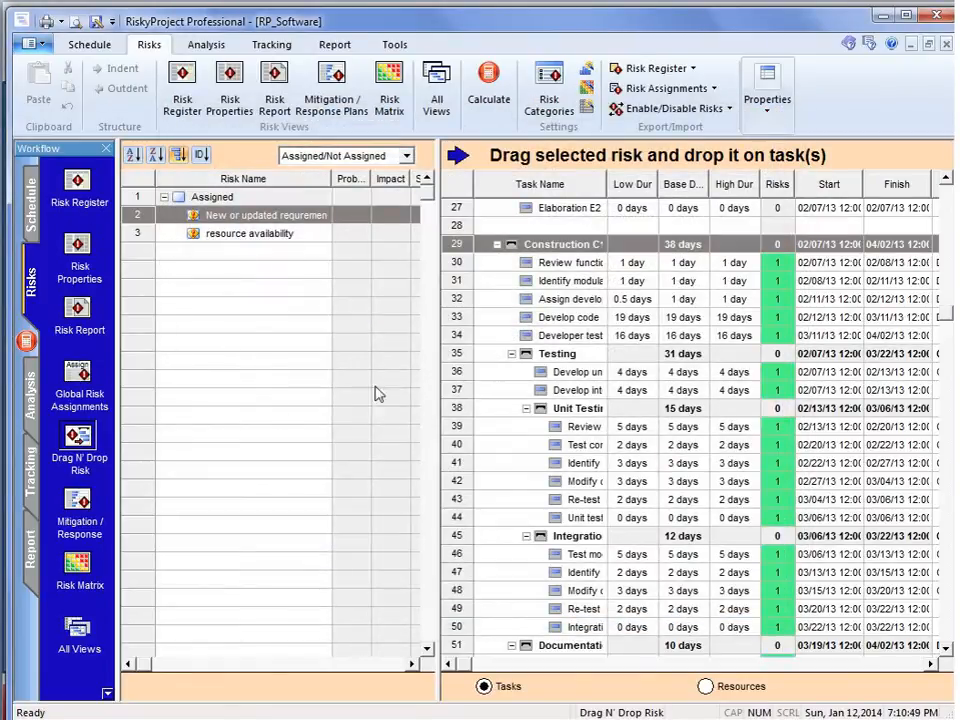
mouse_move(785, 347)
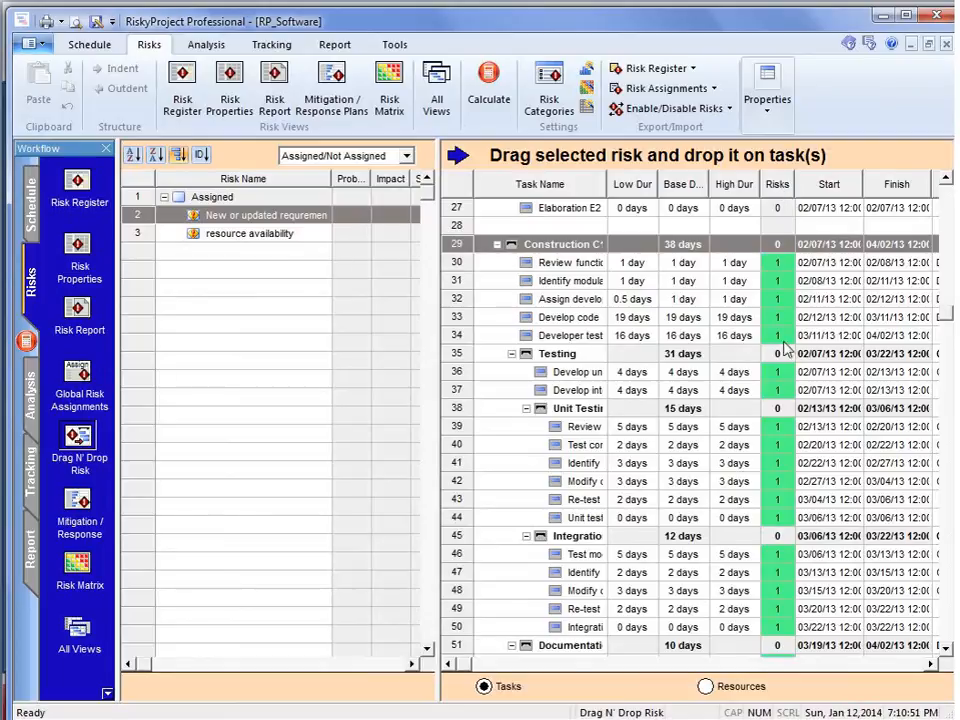
mouse_move(780, 643)
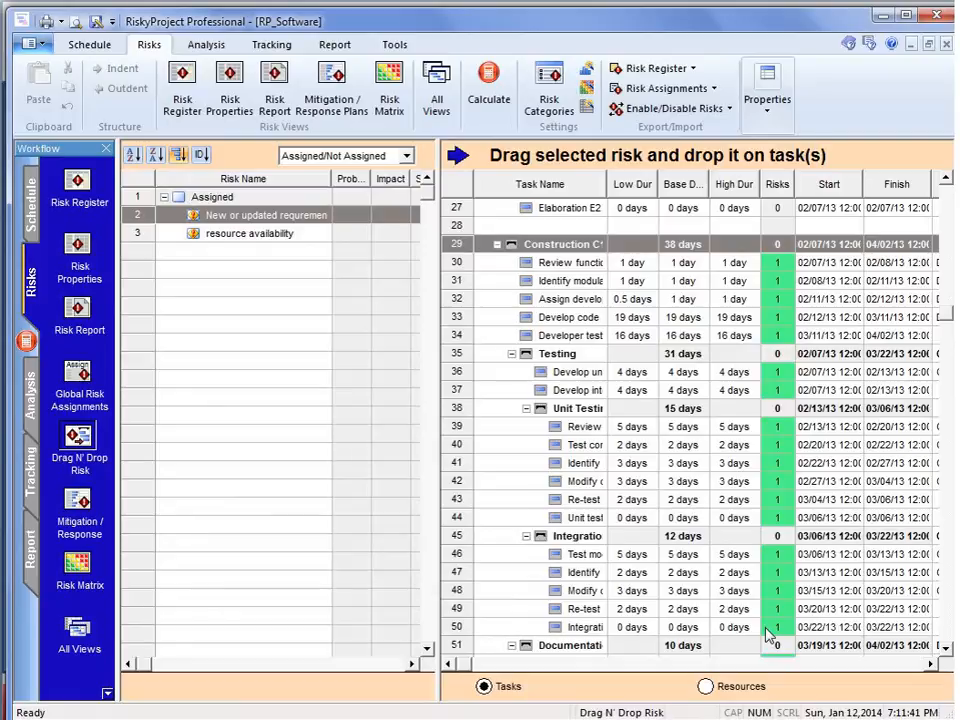
Calculate the Monte Carlo risk simulation and switch to the Analysis results view.
click(488, 83)
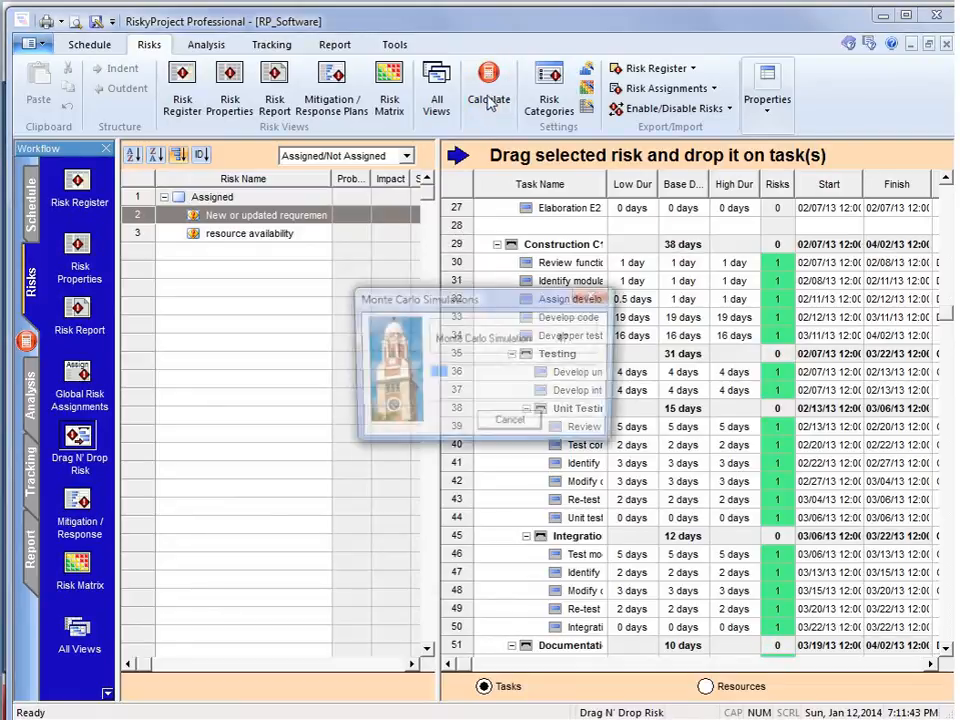
click(489, 85)
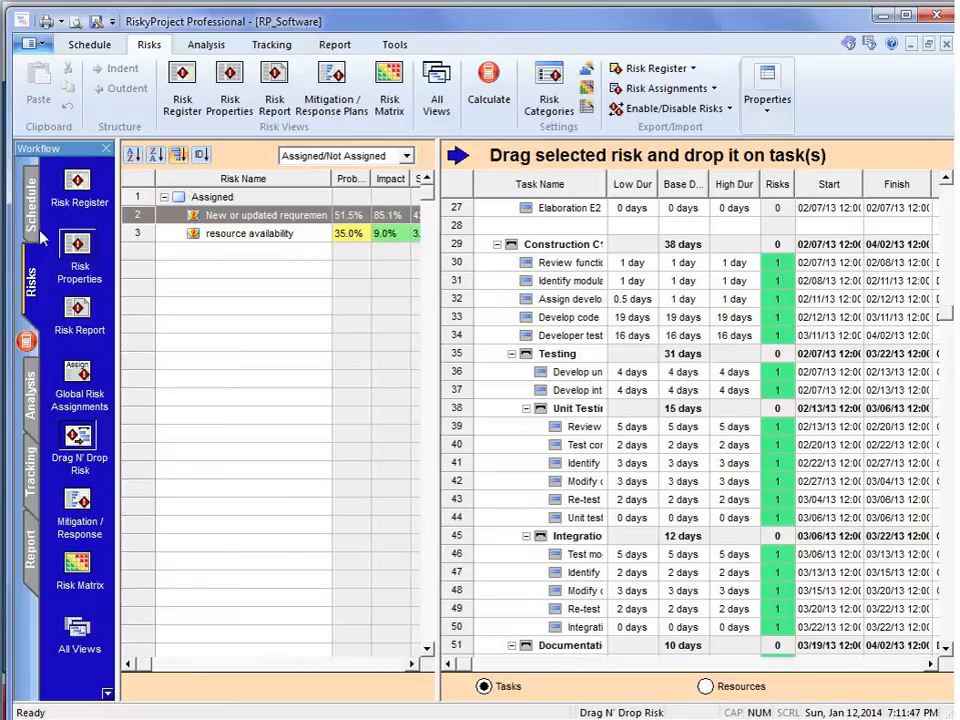
click(206, 44)
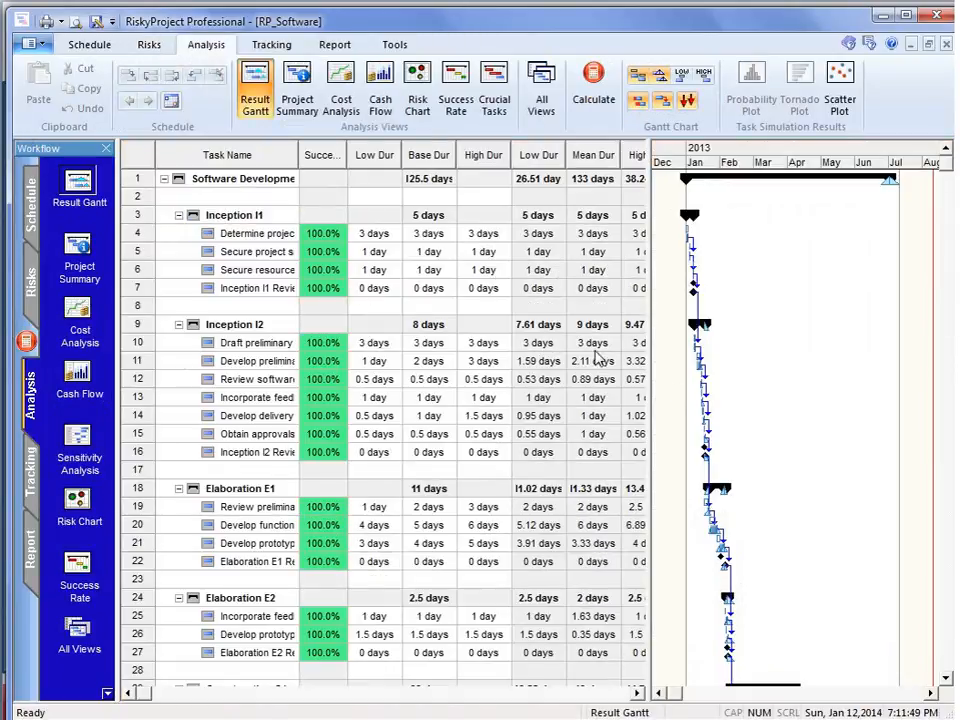
Display the project summary: 133-day duration, 07/04/13 finish, $210,915 cost, with histograms.
click(296, 85)
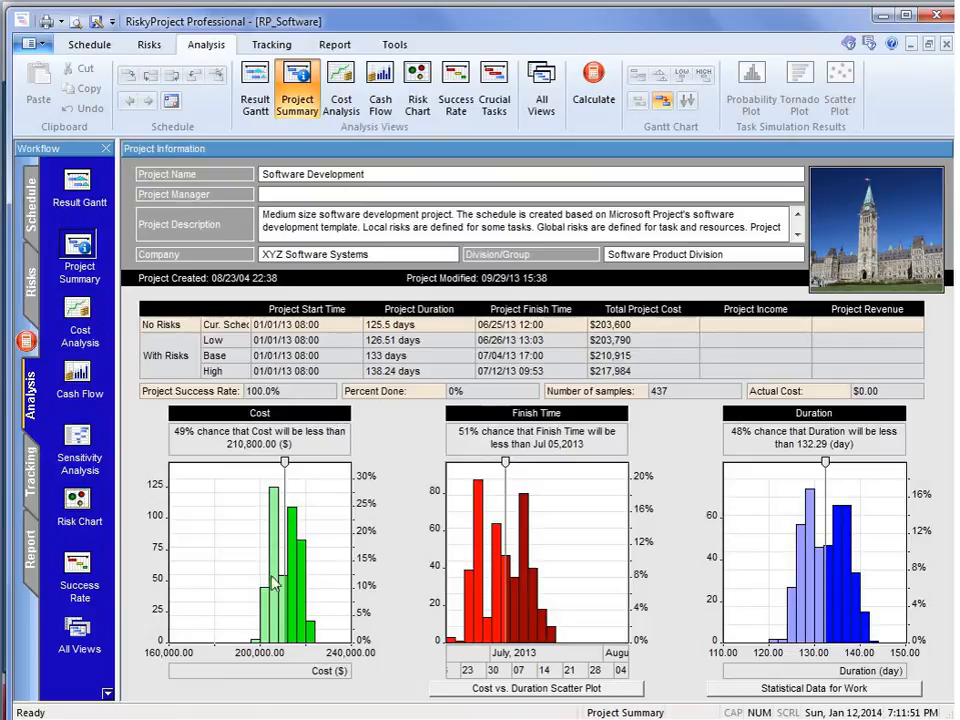
mouse_move(835, 585)
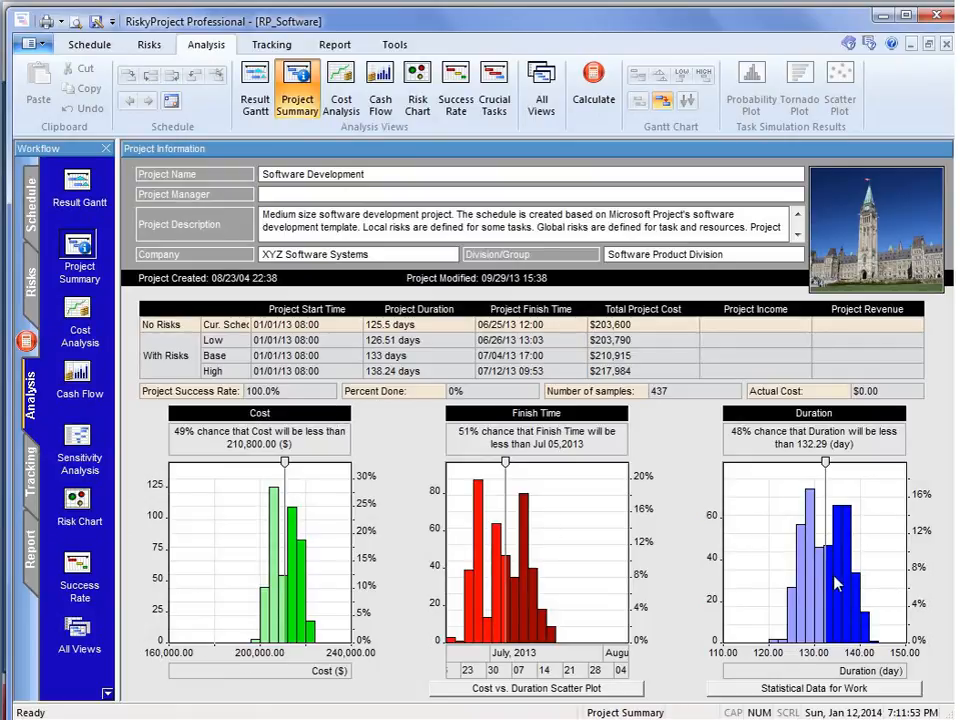